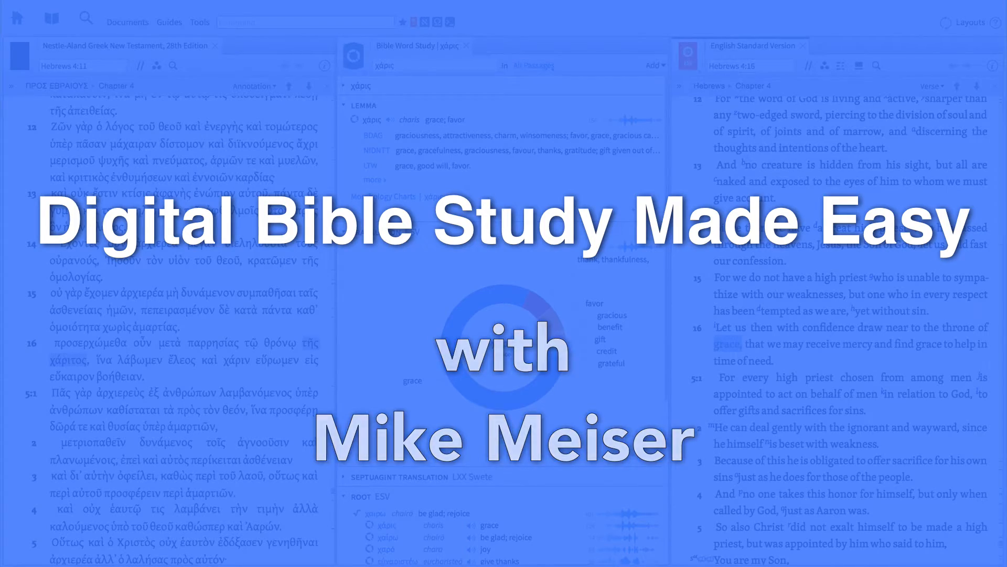
Dismiss the intro title card to reach the news and training home page
{"action": "left_click", "coordinate": [22, 20]}
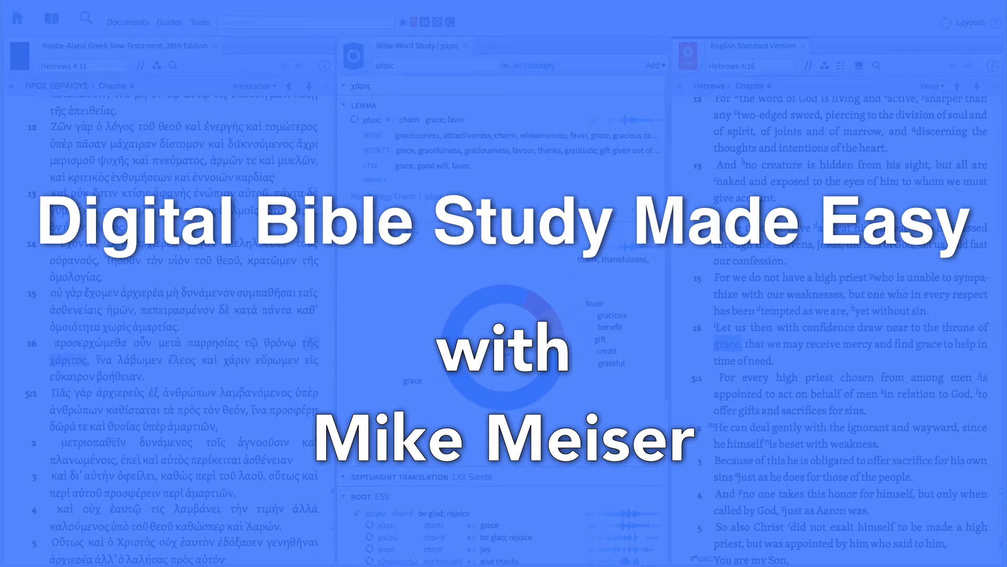
{"action": "left_click", "coordinate": [22, 17]}
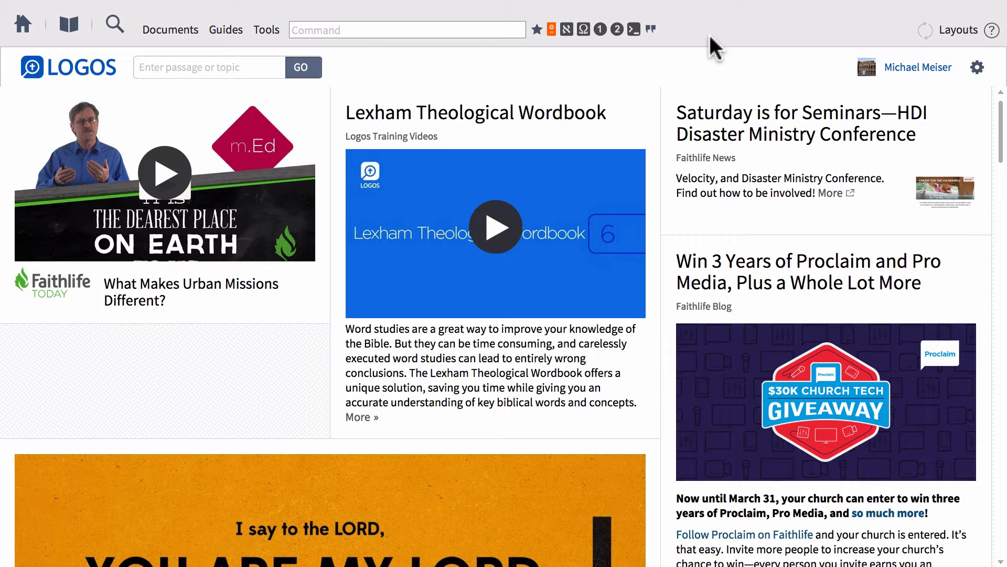
Open a Basic search, try the Everything scope, then return it to All Resources
{"action": "left_click", "coordinate": [115, 24]}
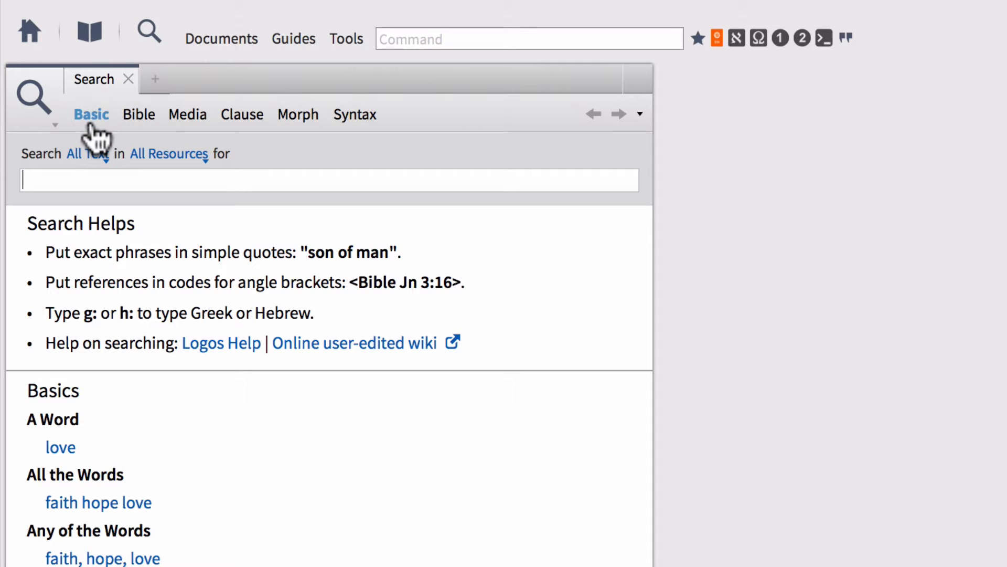
{"action": "mouse_move", "coordinate": [262, 156]}
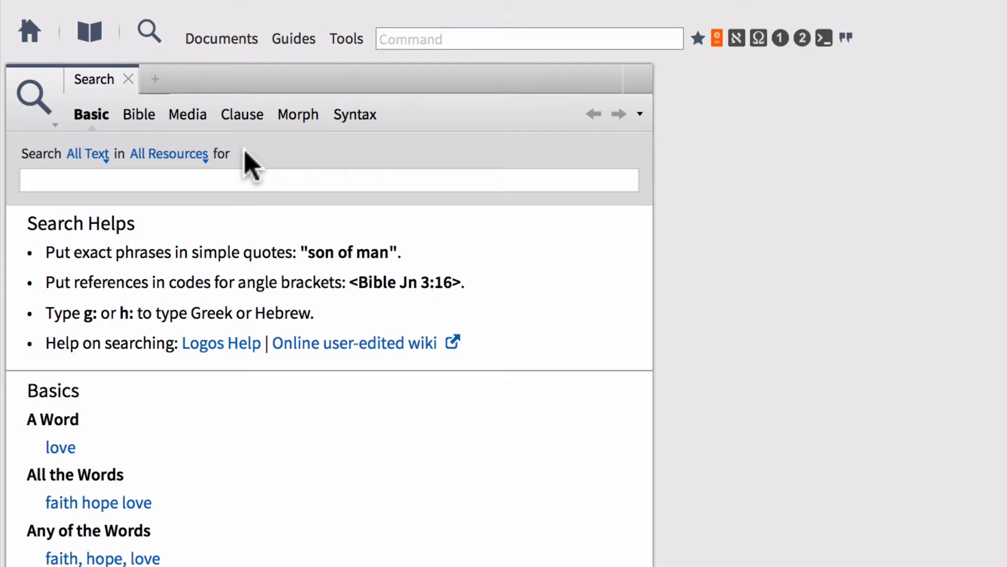
{"action": "left_click", "coordinate": [169, 154]}
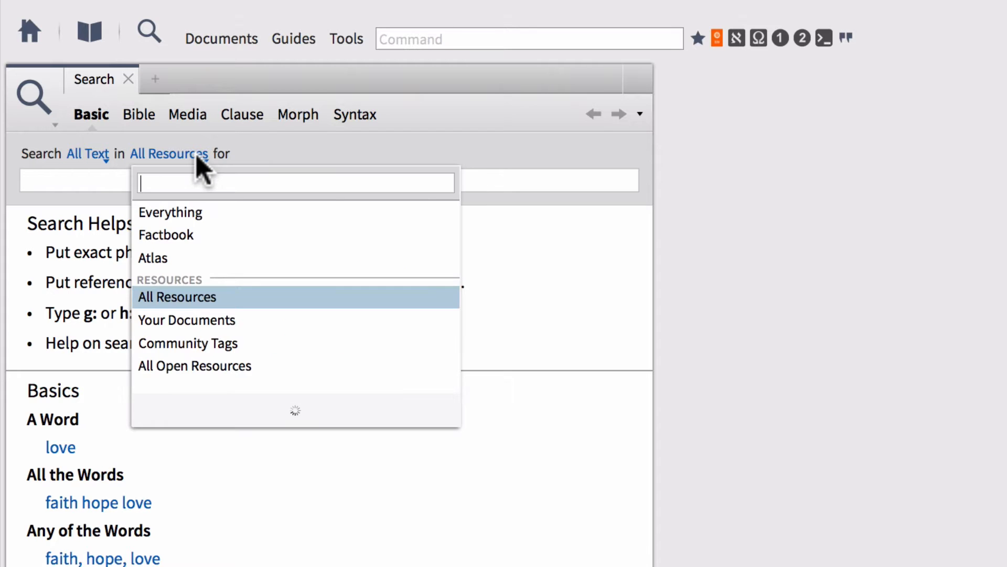
{"action": "left_click", "coordinate": [170, 212]}
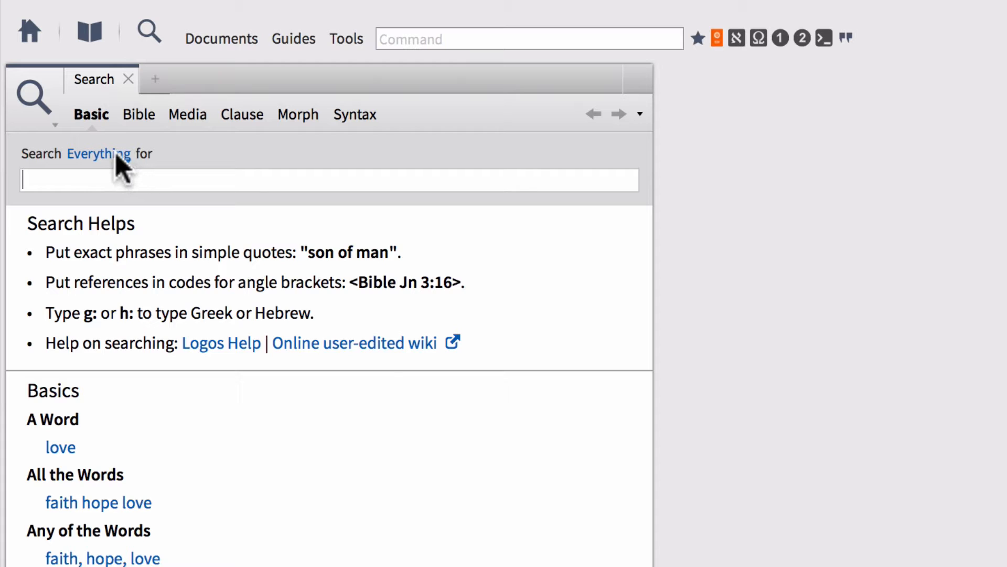
{"action": "left_click", "coordinate": [99, 154]}
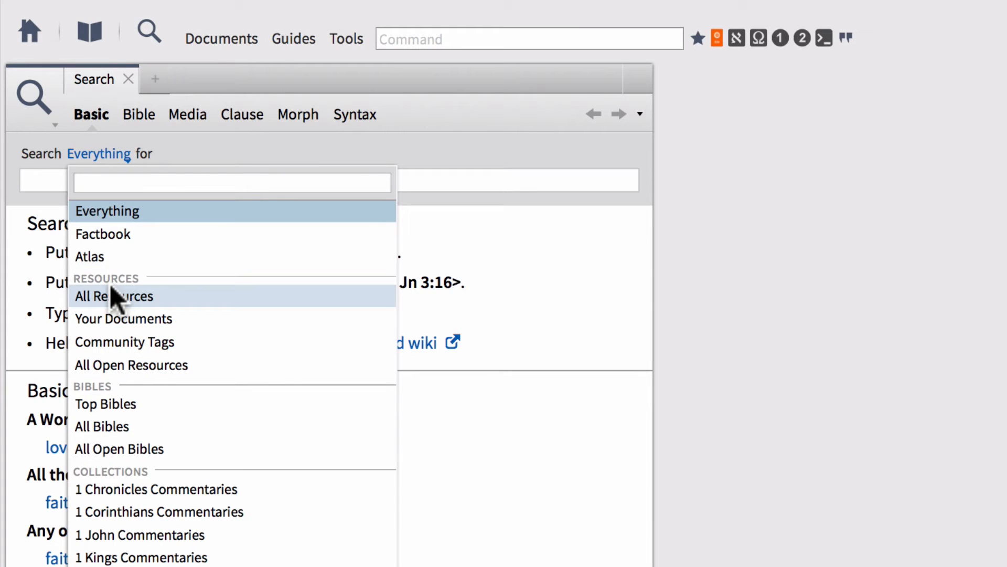
{"action": "mouse_move", "coordinate": [113, 296]}
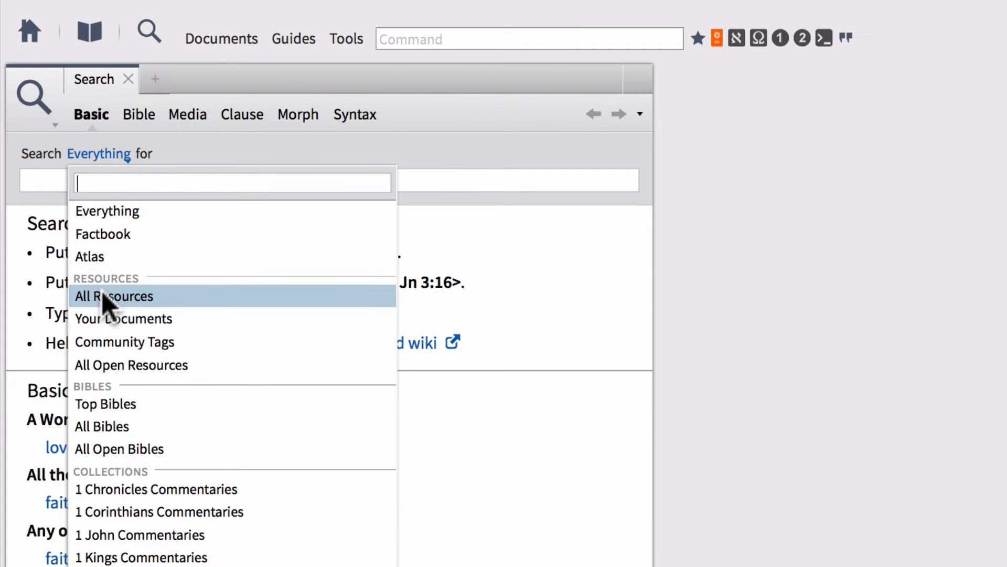
{"action": "left_click", "coordinate": [114, 296]}
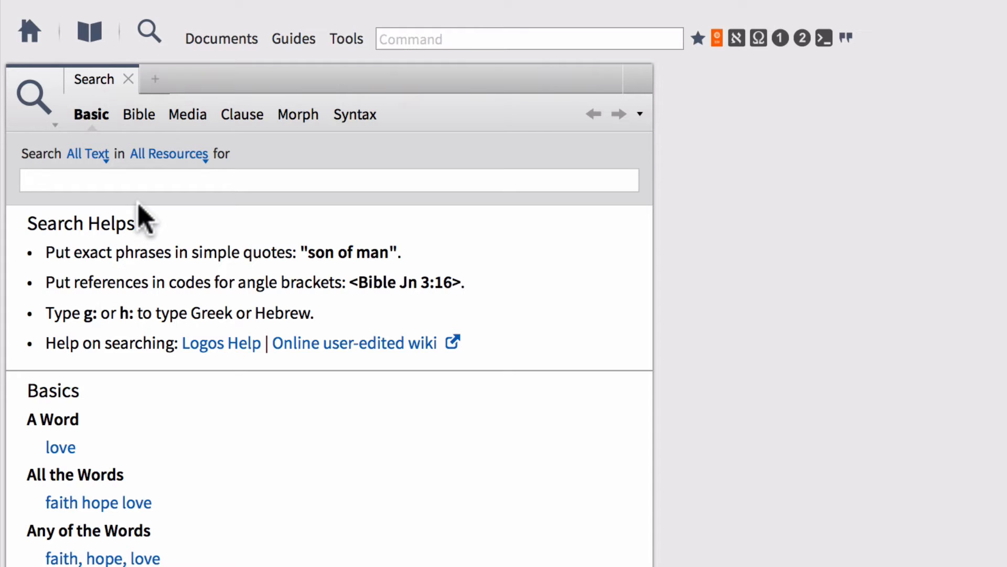
{"action": "left_click", "coordinate": [327, 180]}
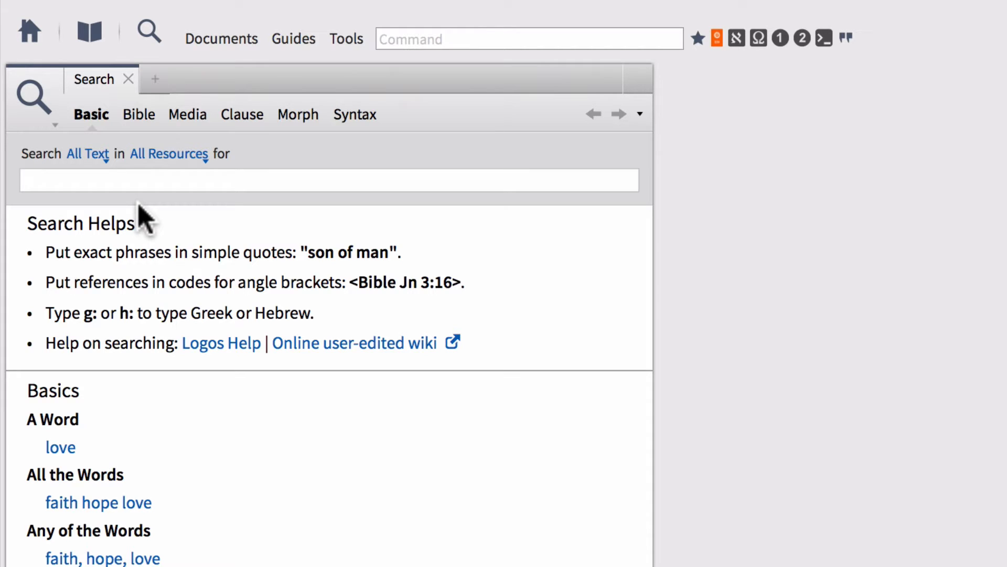
{"action": "left_click", "coordinate": [328, 180]}
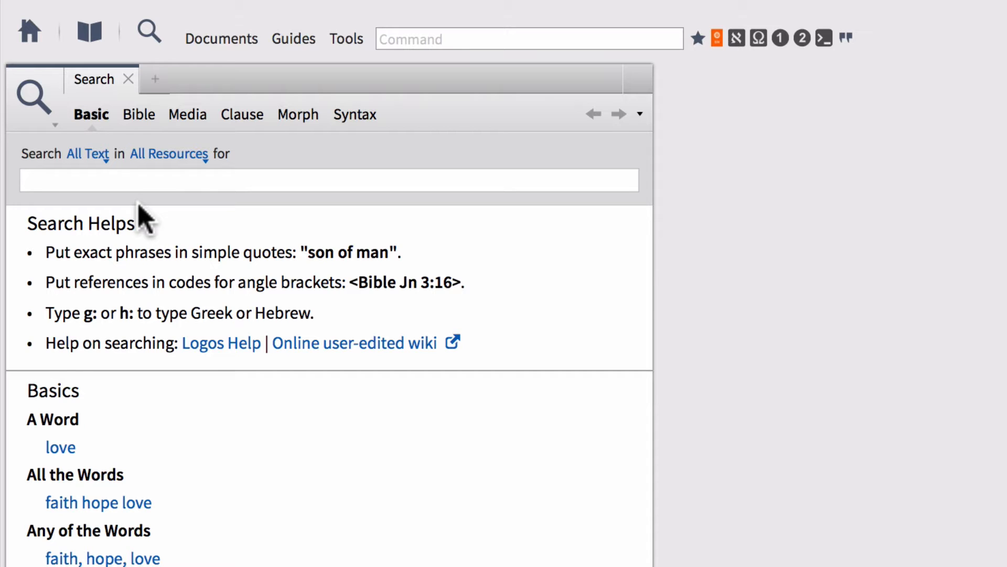
Run a basic search for 'extent atonement' across all resources
{"action": "type", "text": "extent"}
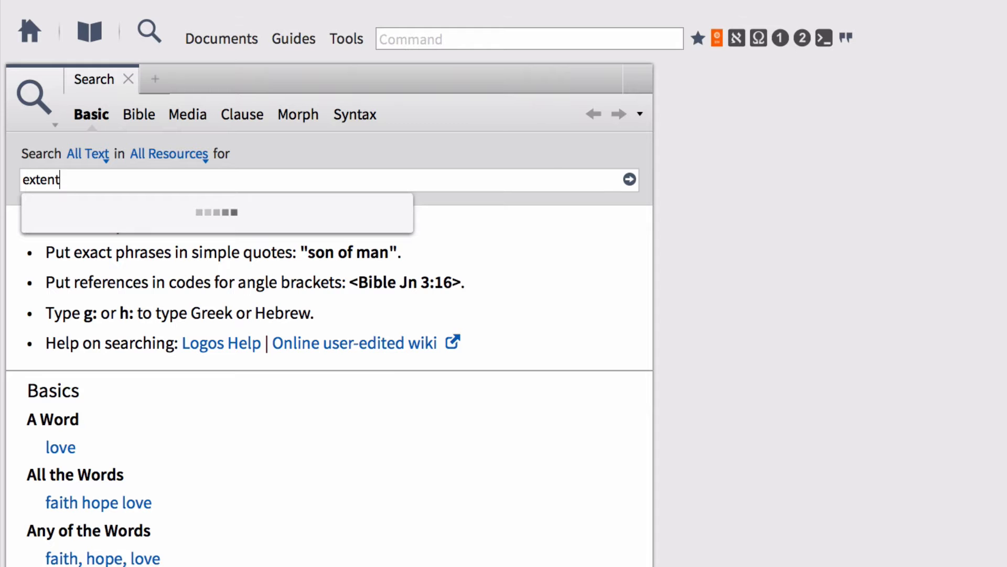
{"action": "type", "text": "a"}
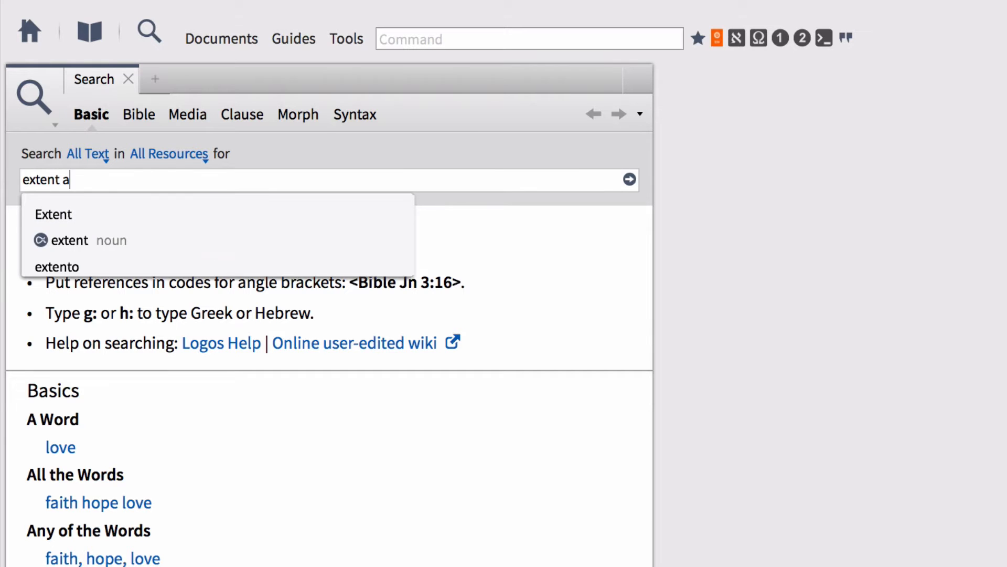
{"action": "type", "text": "tonement"}
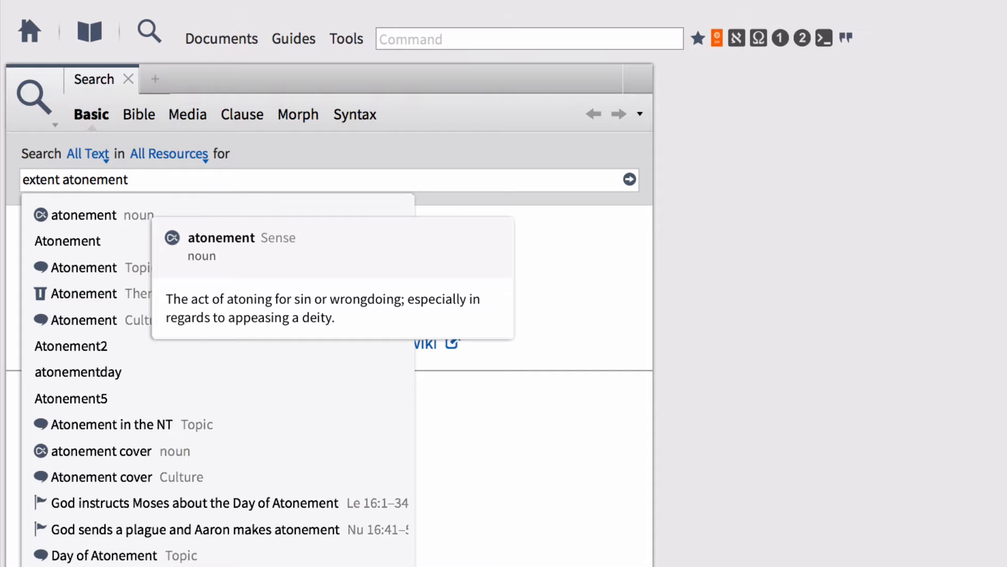
{"action": "left_click", "coordinate": [128, 180]}
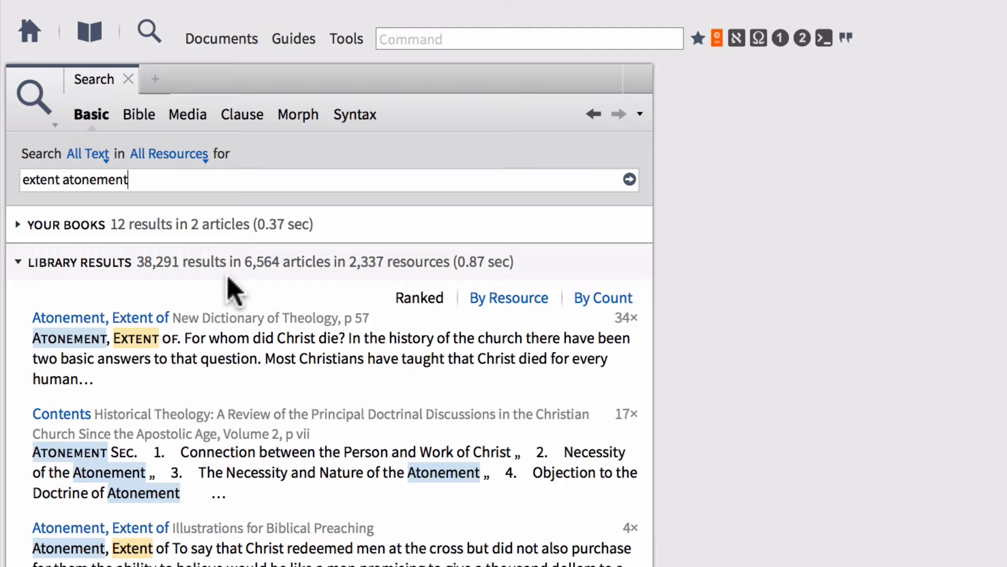
{"action": "mouse_move", "coordinate": [303, 341]}
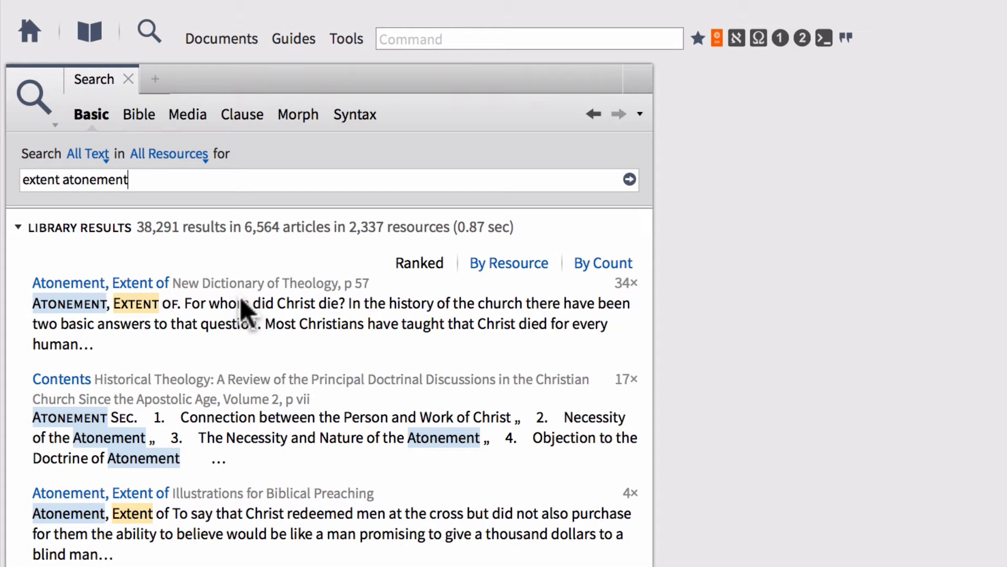
Review the ranked results, topped by New Dictionary of Theology's 'Atonement, Extent of' article
{"action": "scroll", "scroll_direction": "up", "scroll_amount": 3}
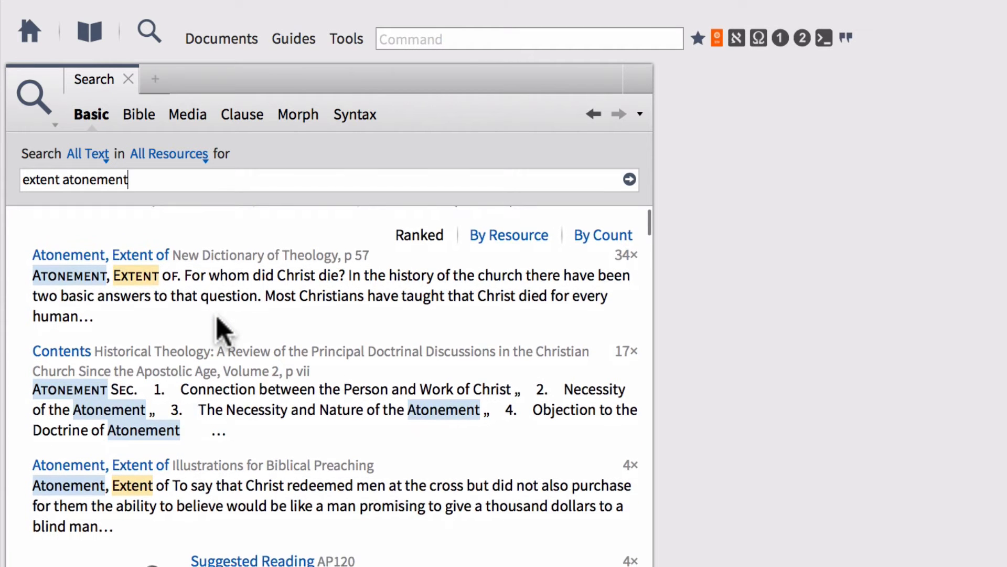
{"action": "scroll", "scroll_direction": "down", "scroll_amount": 3}
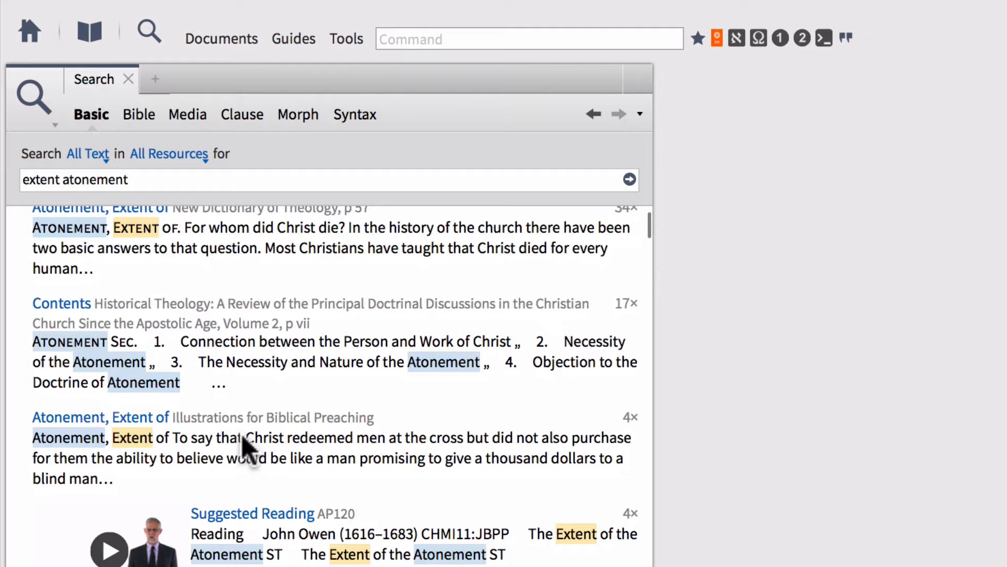
{"action": "scroll", "scroll_direction": "down", "scroll_amount": 3}
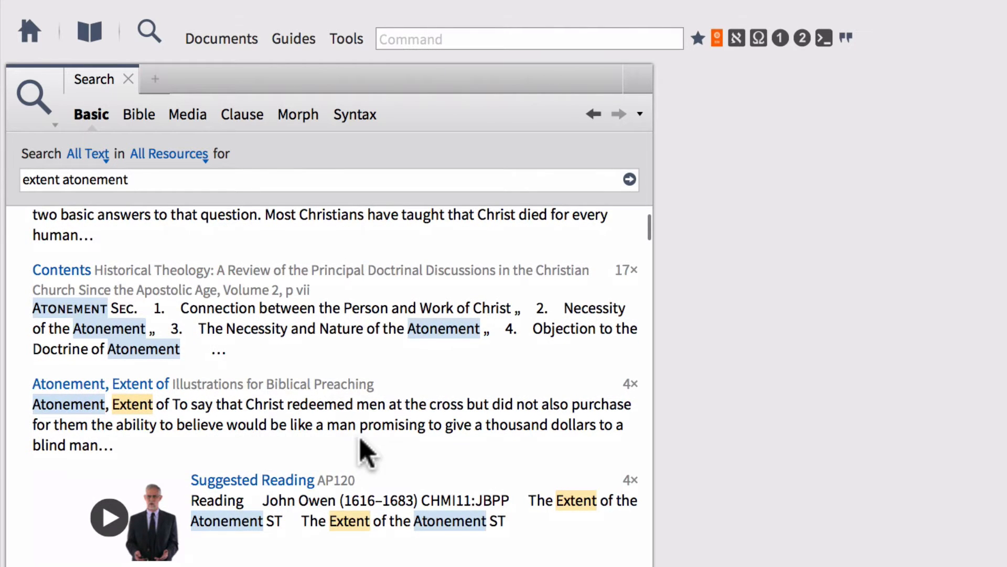
{"action": "scroll", "scroll_direction": "down", "scroll_amount": 3}
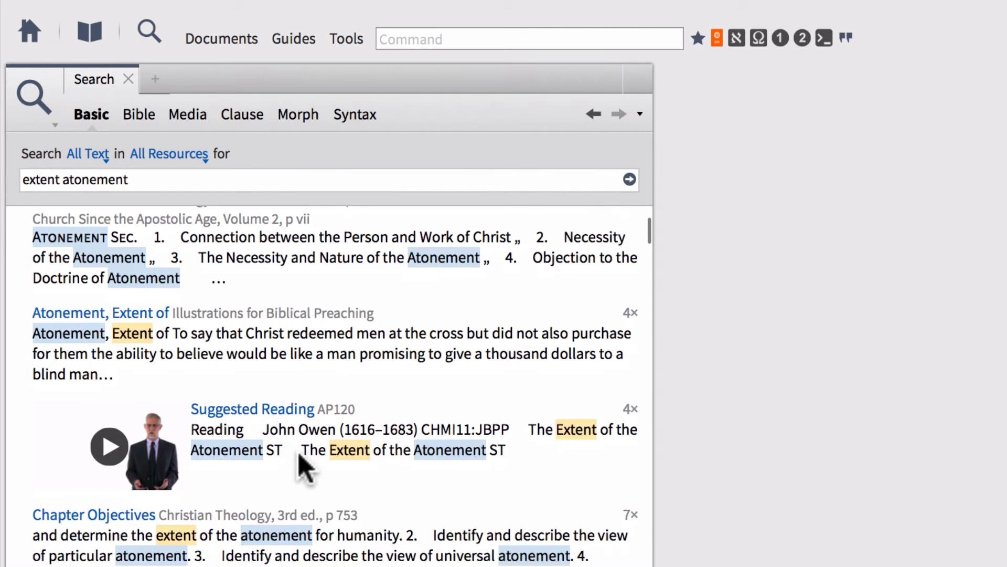
{"action": "scroll", "scroll_direction": "up", "scroll_amount": 3}
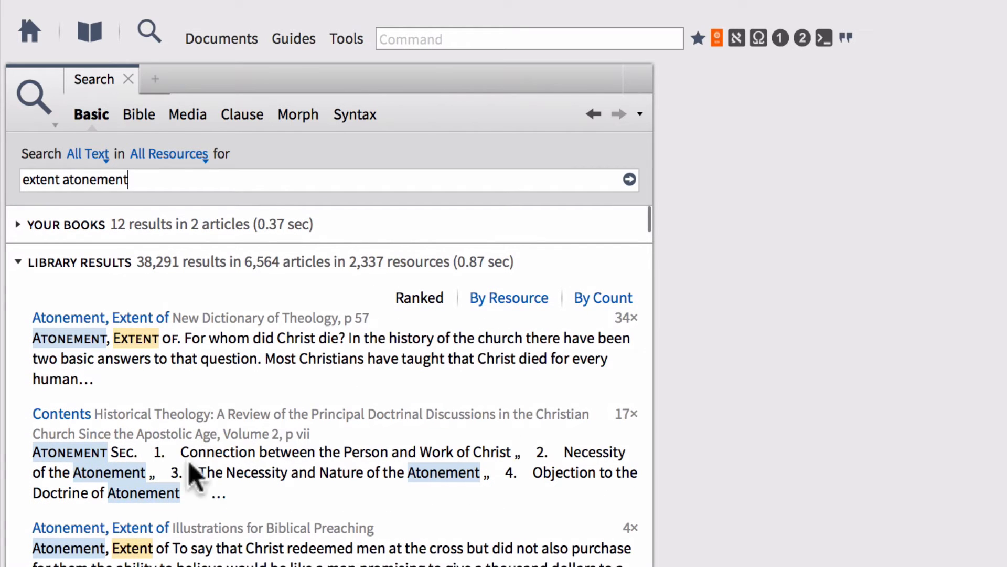
{"action": "mouse_move", "coordinate": [250, 479]}
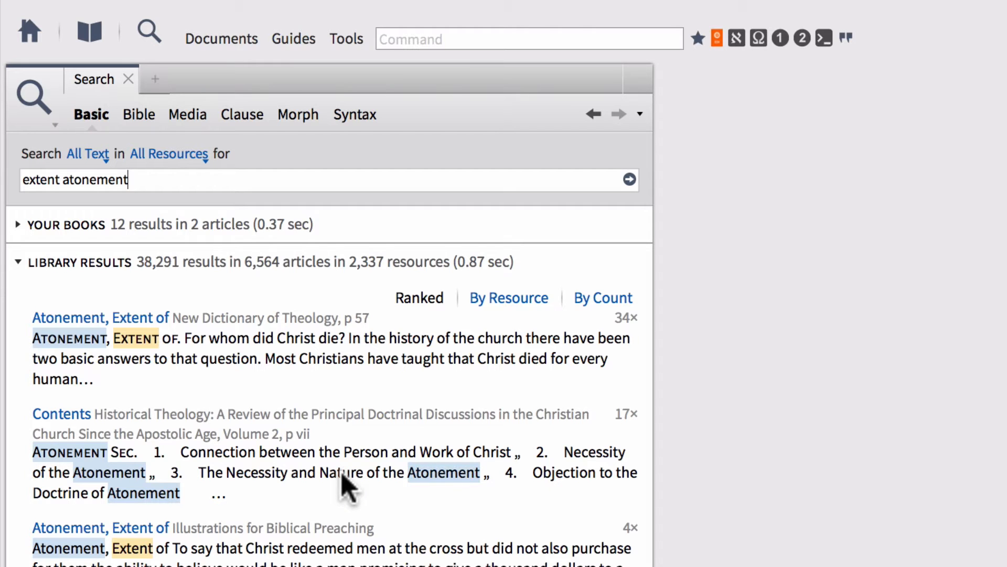
{"action": "mouse_move", "coordinate": [273, 495]}
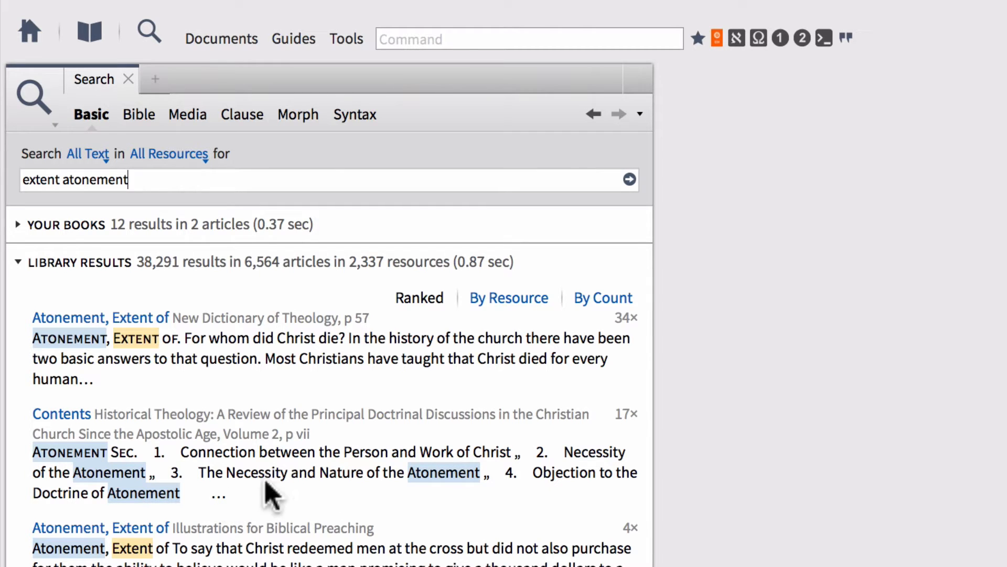
{"action": "mouse_move", "coordinate": [327, 475]}
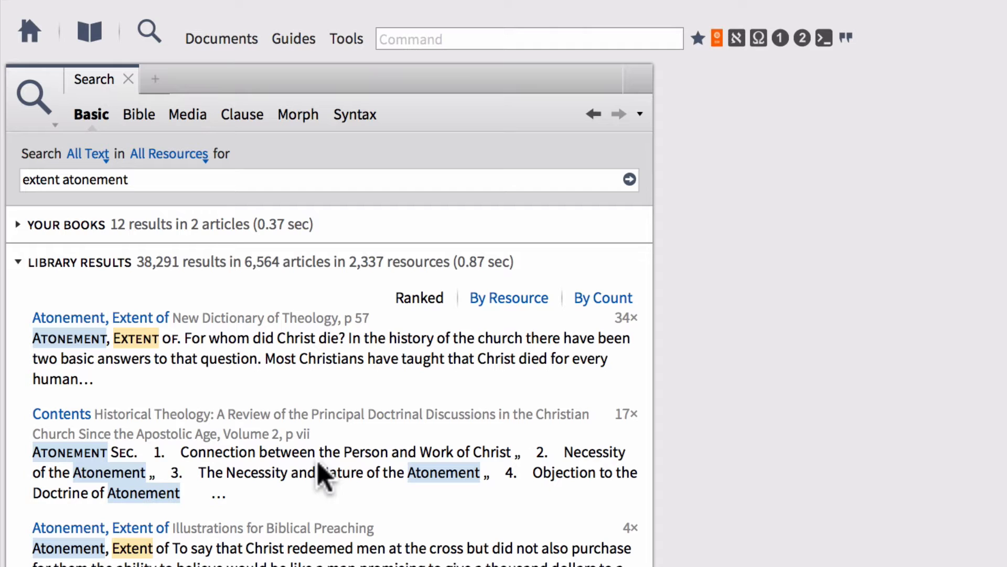
{"action": "mouse_move", "coordinate": [299, 373]}
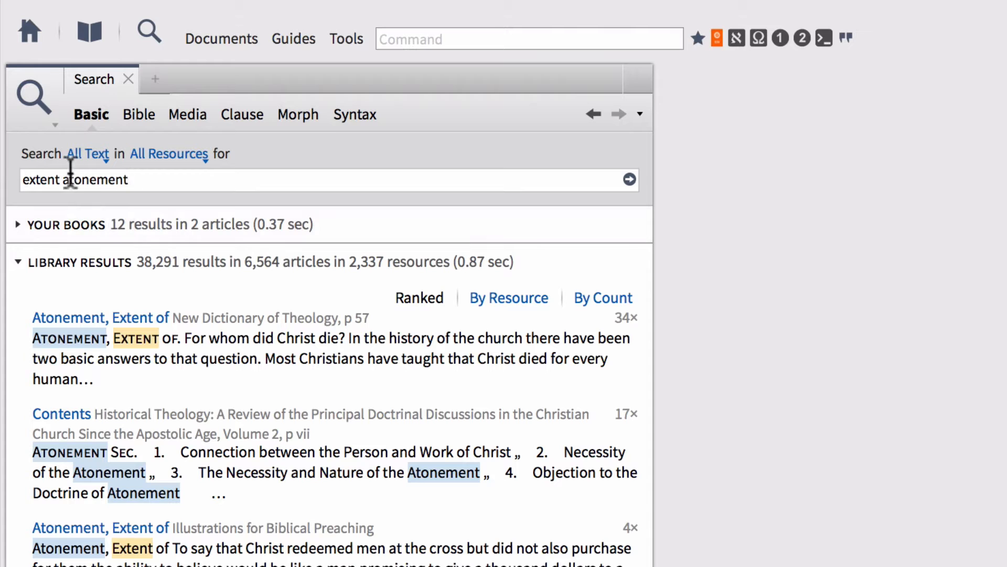
{"action": "mouse_move", "coordinate": [94, 315]}
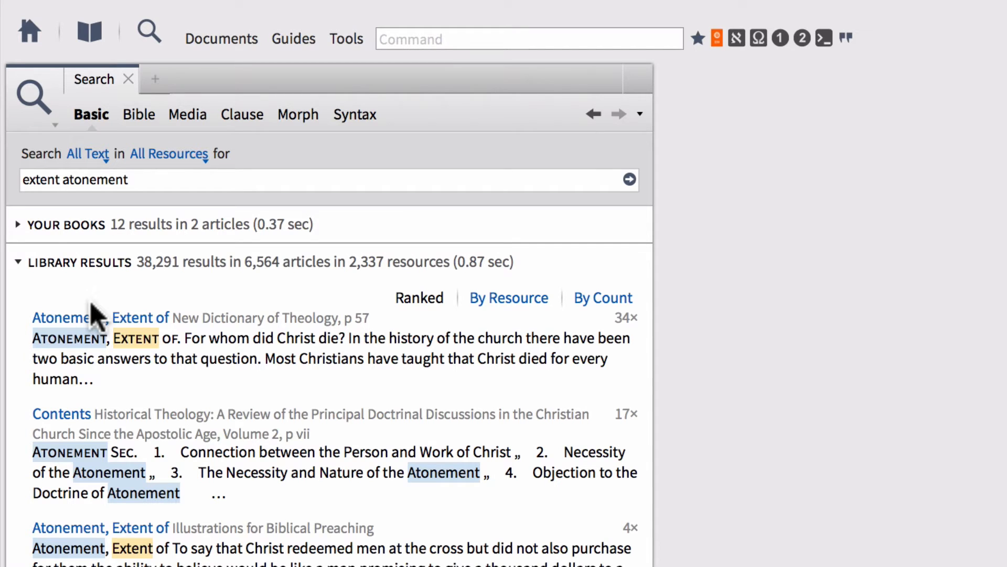
{"action": "left_click", "coordinate": [62, 179]}
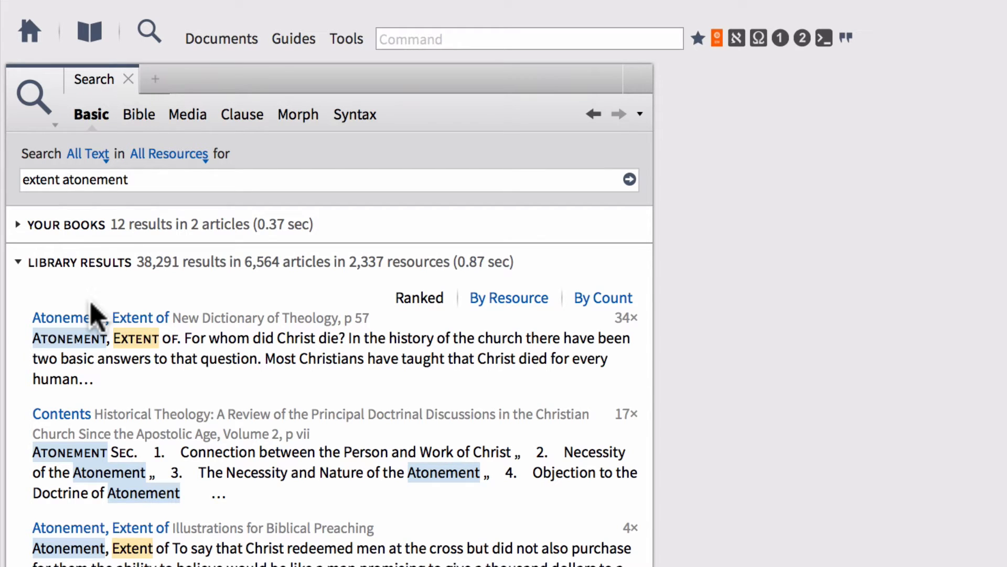
Rerun the query as 'extent WITHIN 4 WORDS atonement', narrowing results to 1,640
{"action": "type", "text": "WITHIN"}
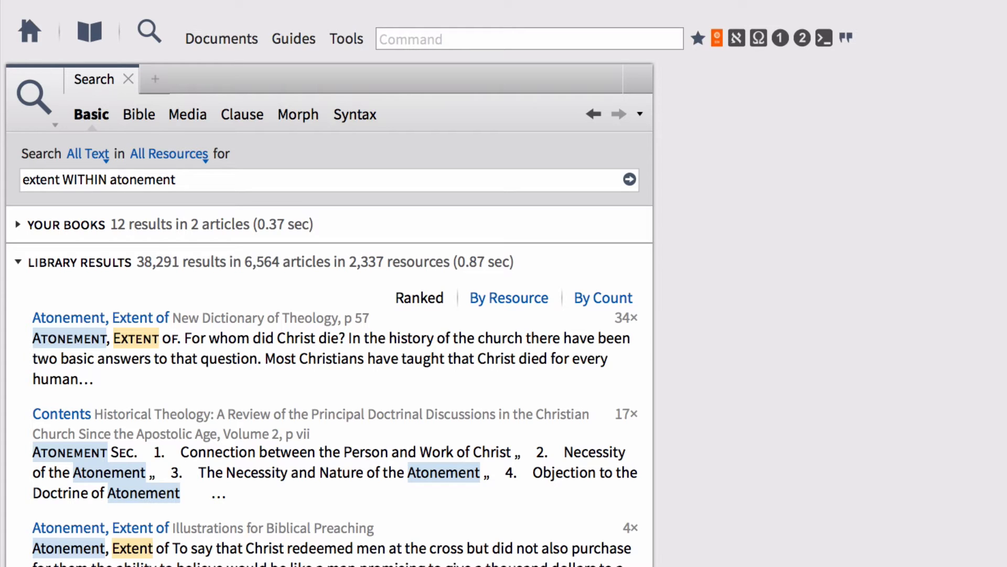
{"action": "type", "text": "4"}
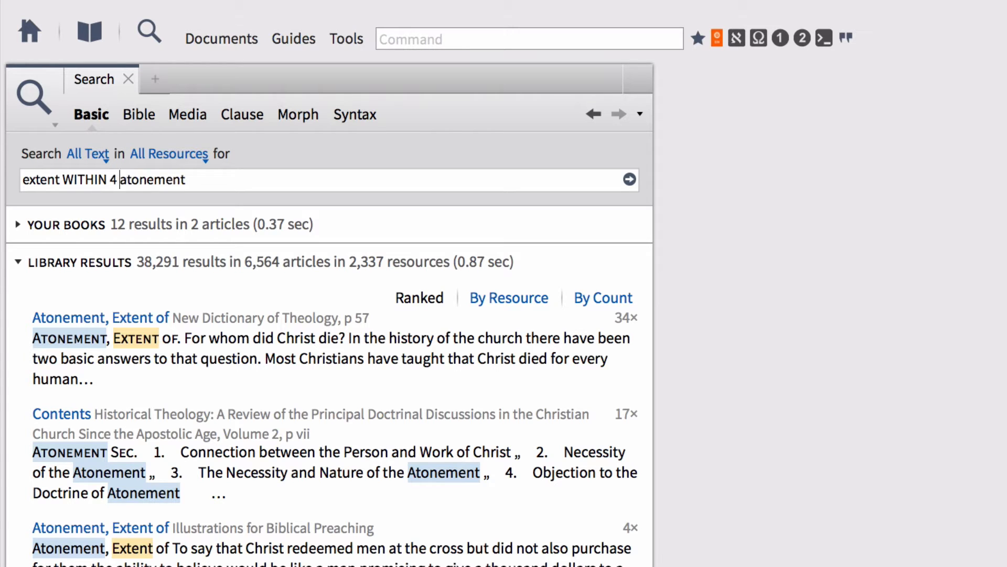
{"action": "type", "text": "WORDS"}
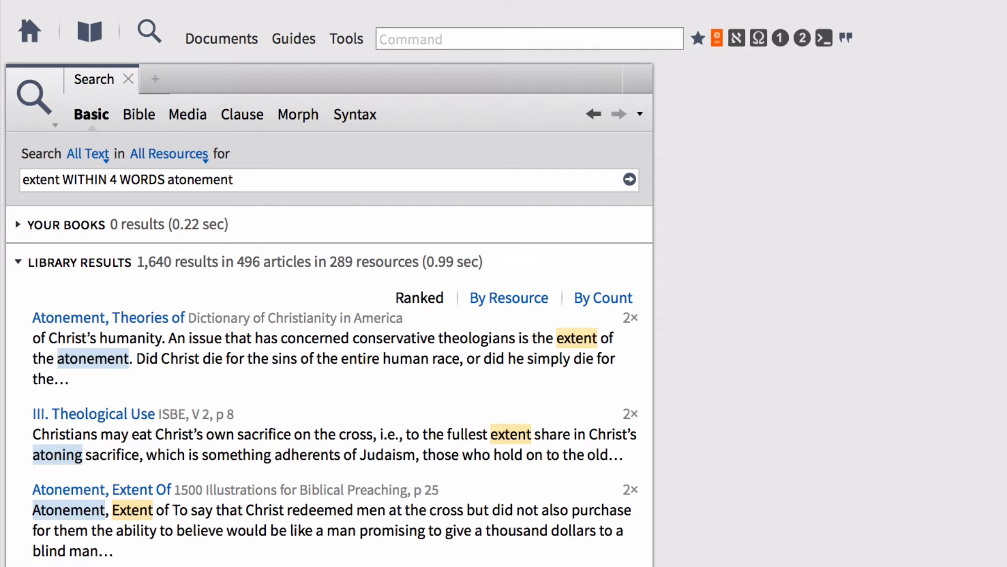
{"action": "left_click", "coordinate": [166, 179]}
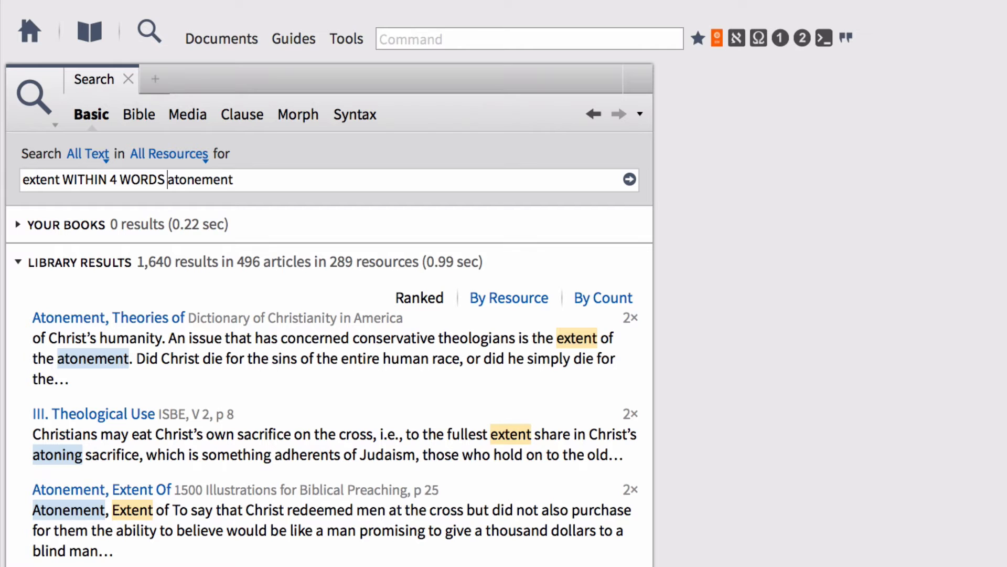
{"action": "mouse_move", "coordinate": [235, 344]}
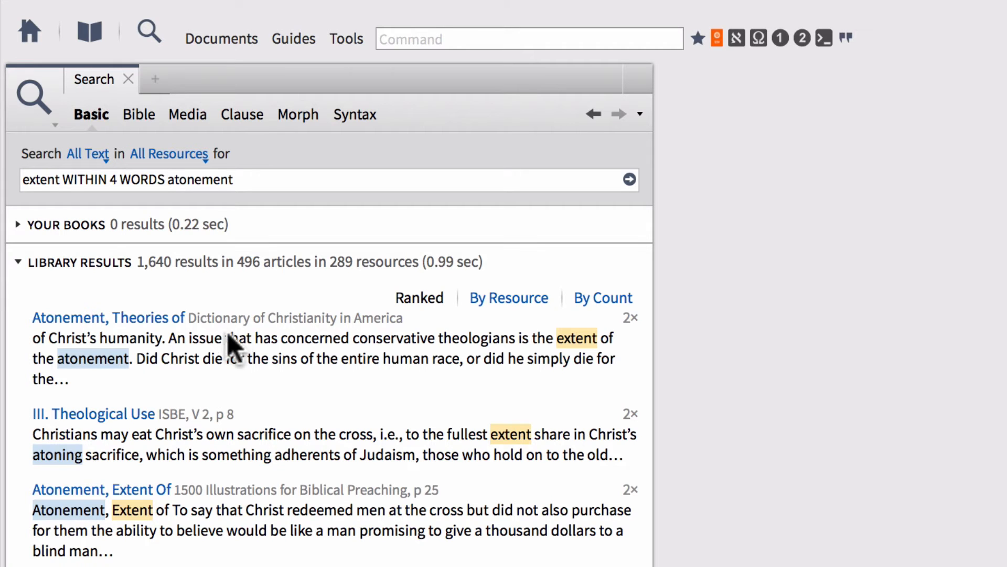
{"action": "mouse_move", "coordinate": [429, 350]}
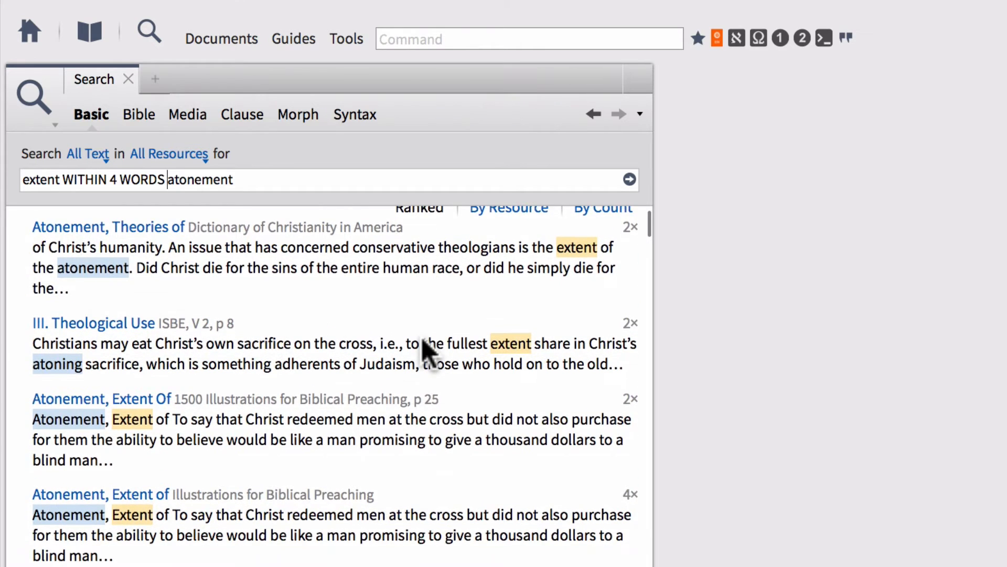
{"action": "scroll", "scroll_direction": "down", "scroll_amount": 3}
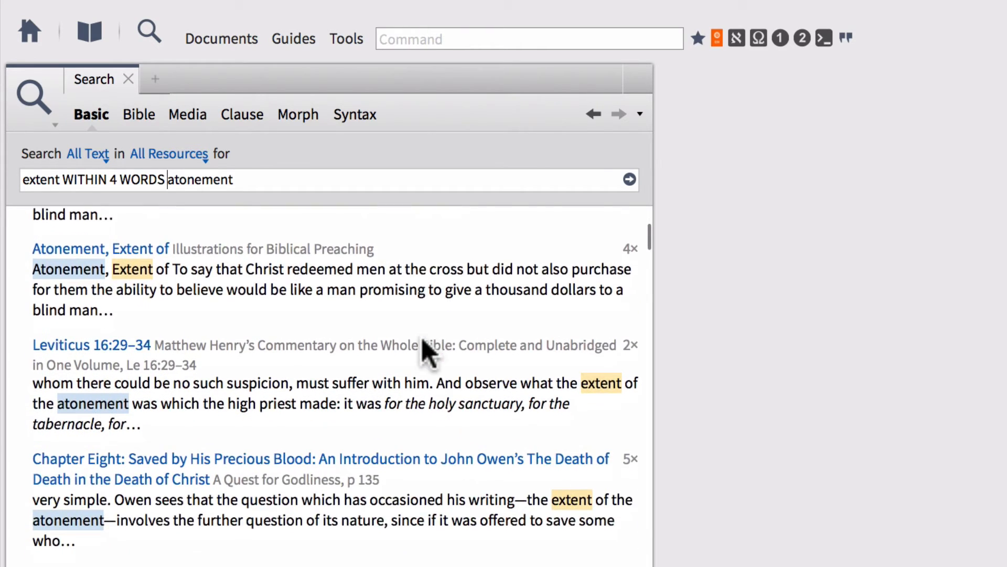
{"action": "scroll", "scroll_direction": "down", "scroll_amount": 3}
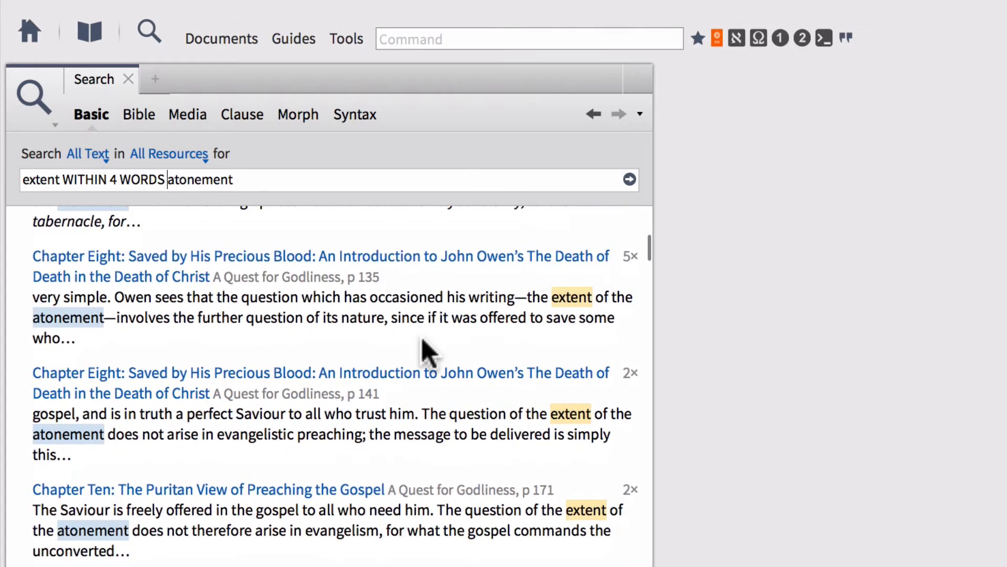
{"action": "scroll", "scroll_direction": "down", "scroll_amount": 3}
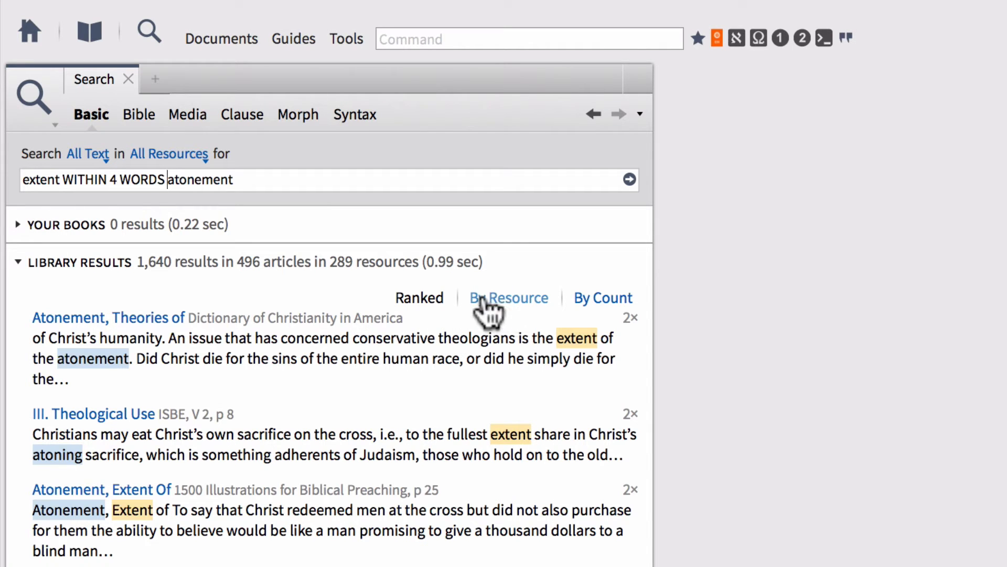
Group the 1,640 library results by resource and browse the book counts
{"action": "left_click", "coordinate": [507, 298]}
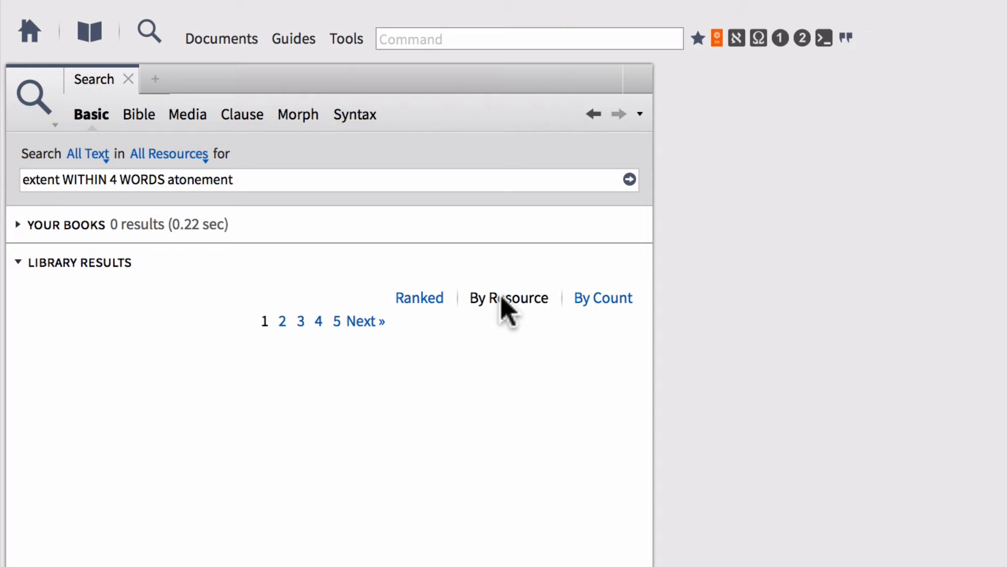
{"action": "left_click", "coordinate": [508, 298]}
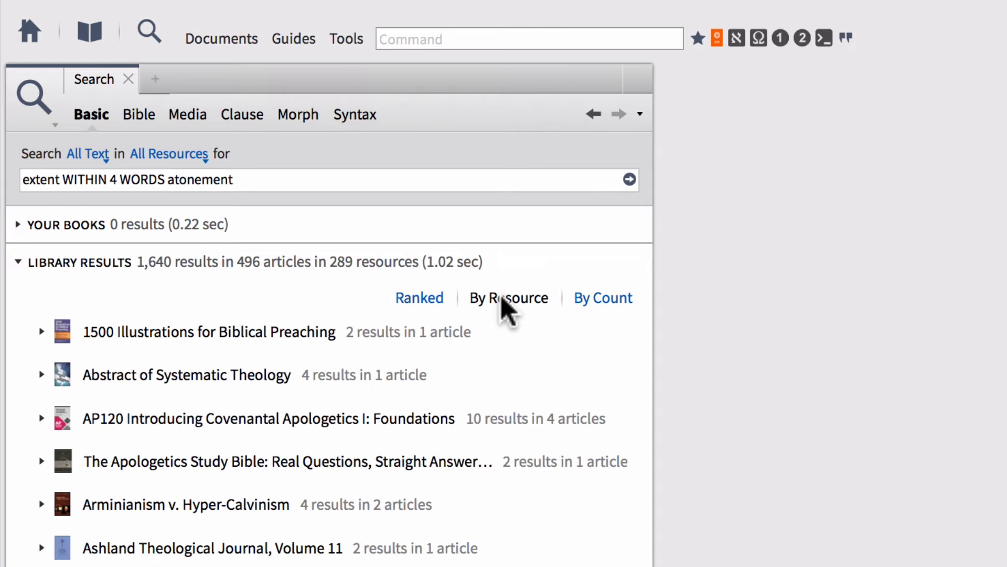
{"action": "scroll", "scroll_direction": "down", "scroll_amount": 3}
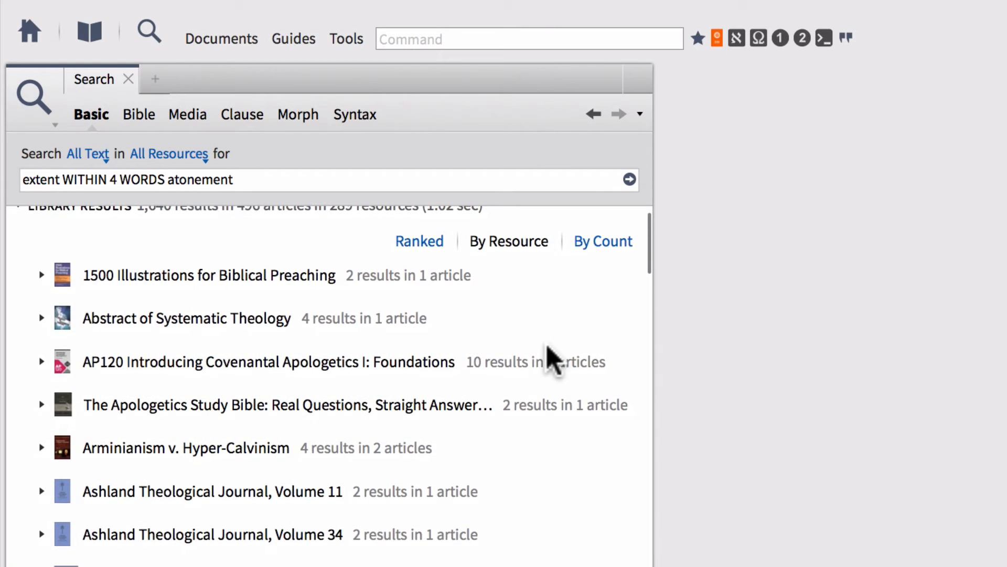
{"action": "scroll", "scroll_direction": "down", "scroll_amount": 3}
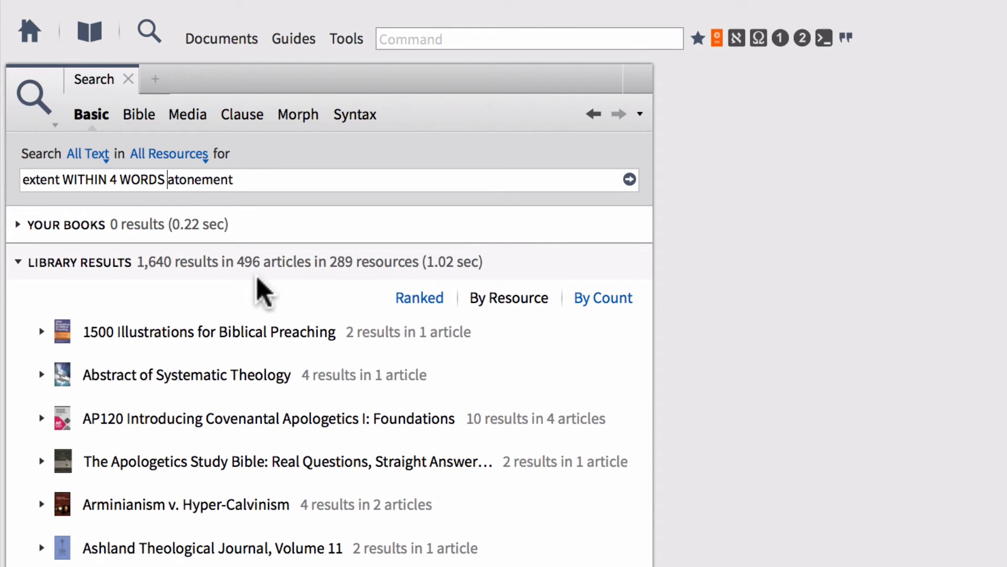
{"action": "mouse_move", "coordinate": [154, 292]}
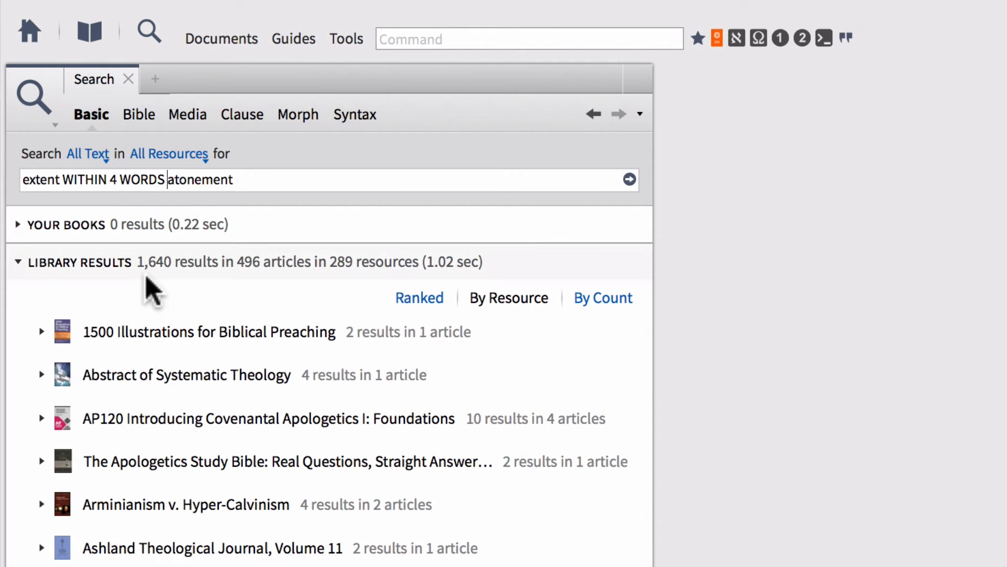
{"action": "mouse_move", "coordinate": [164, 292]}
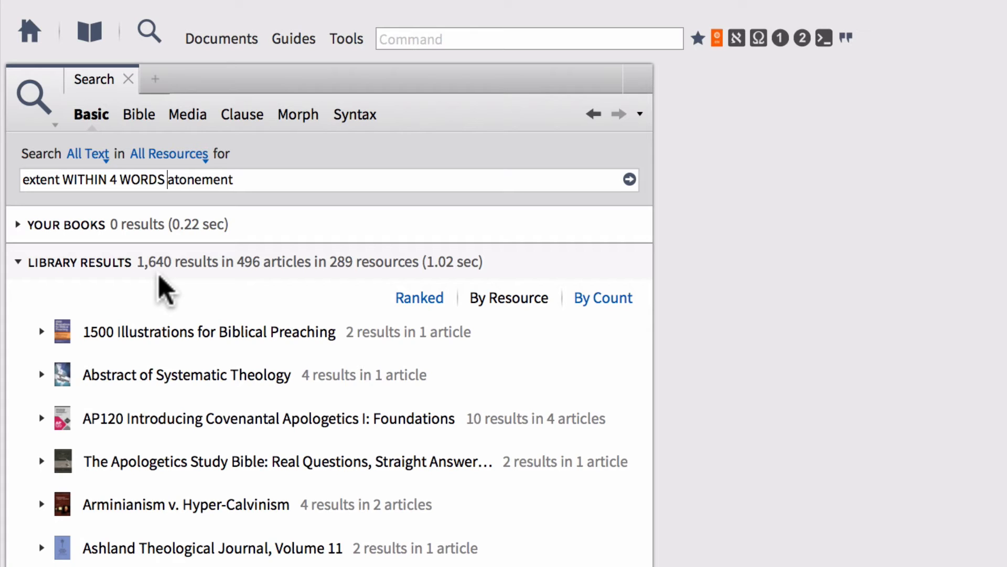
{"action": "mouse_move", "coordinate": [251, 290]}
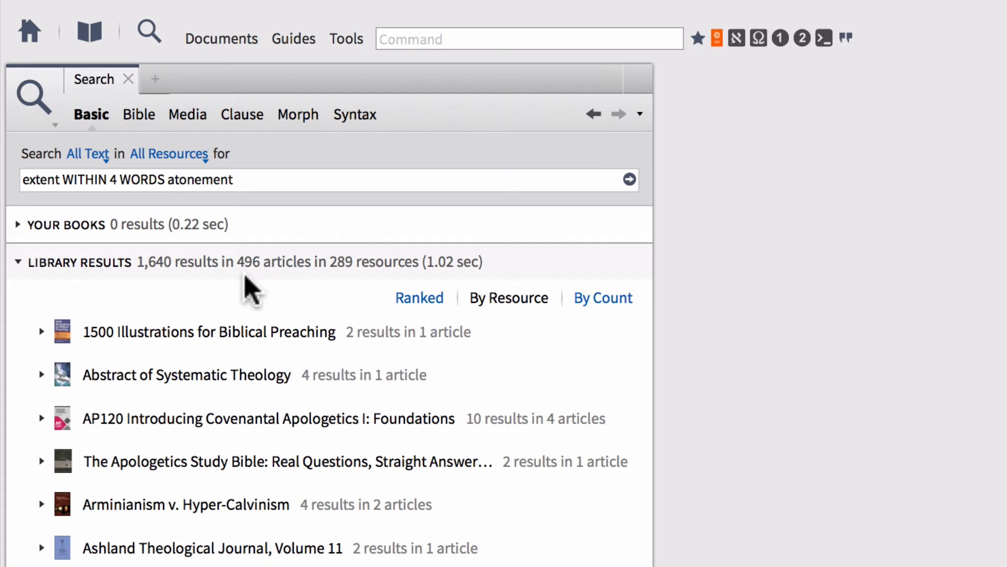
{"action": "mouse_move", "coordinate": [327, 328]}
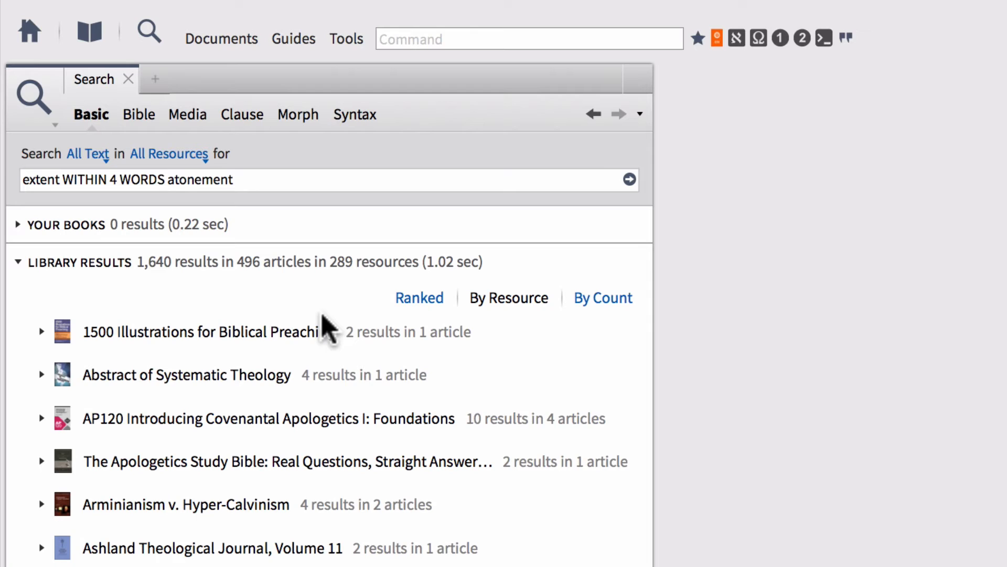
{"action": "mouse_move", "coordinate": [312, 325]}
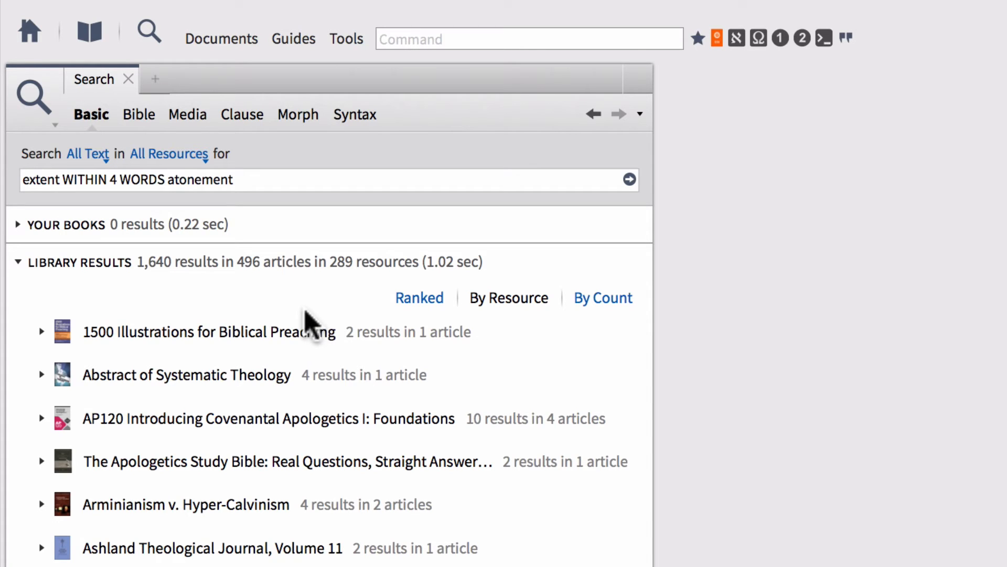
{"action": "mouse_move", "coordinate": [281, 314]}
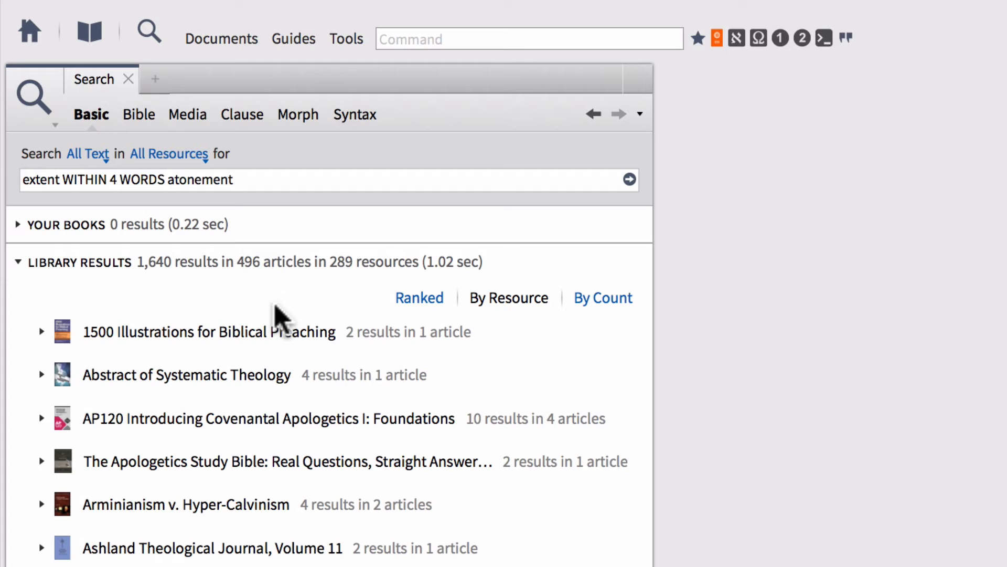
{"action": "mouse_move", "coordinate": [138, 203]}
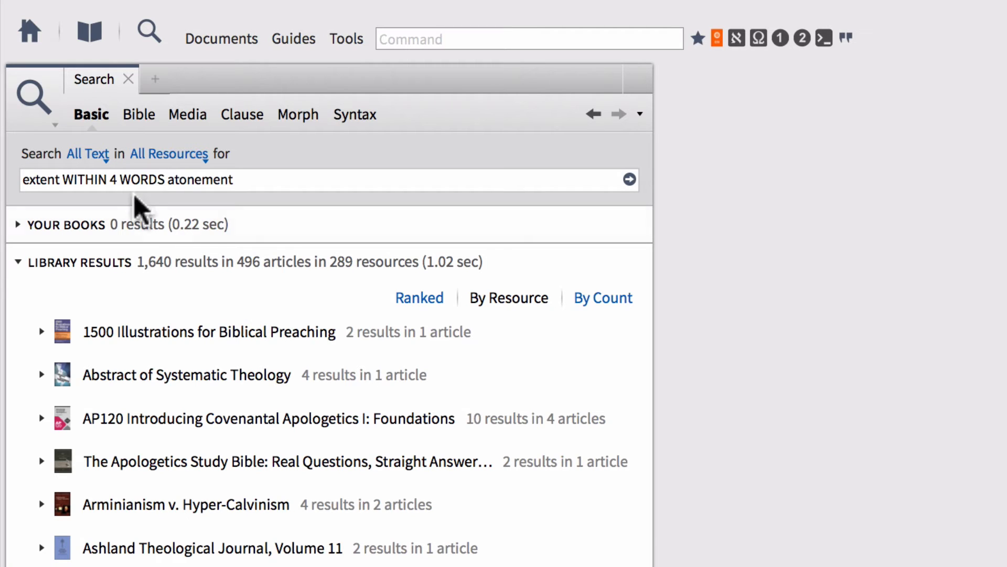
{"action": "mouse_move", "coordinate": [90, 168]}
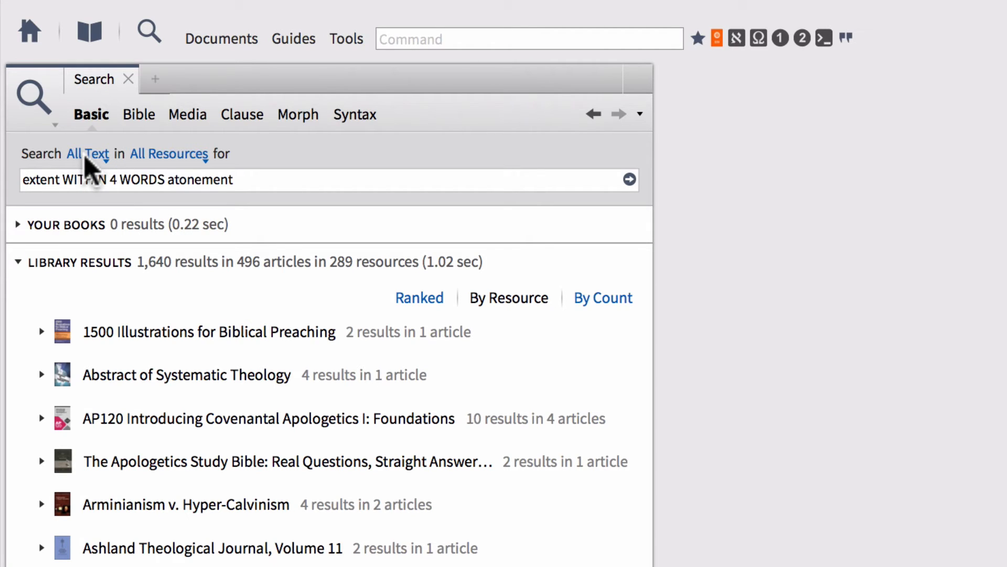
Open the All Text field dropdown and scroll its checklist to Heading Text
{"action": "left_click", "coordinate": [88, 154]}
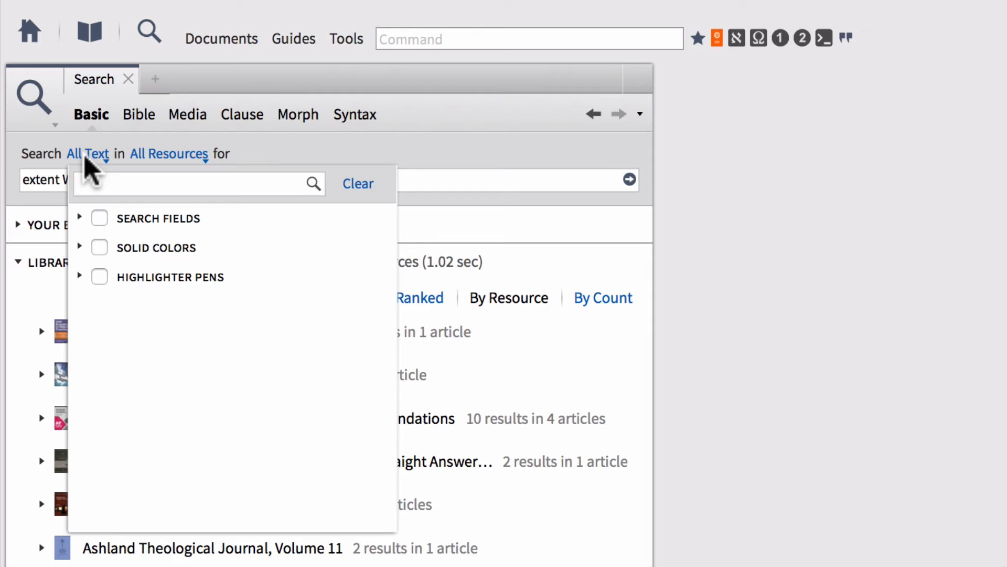
{"action": "mouse_move", "coordinate": [131, 247]}
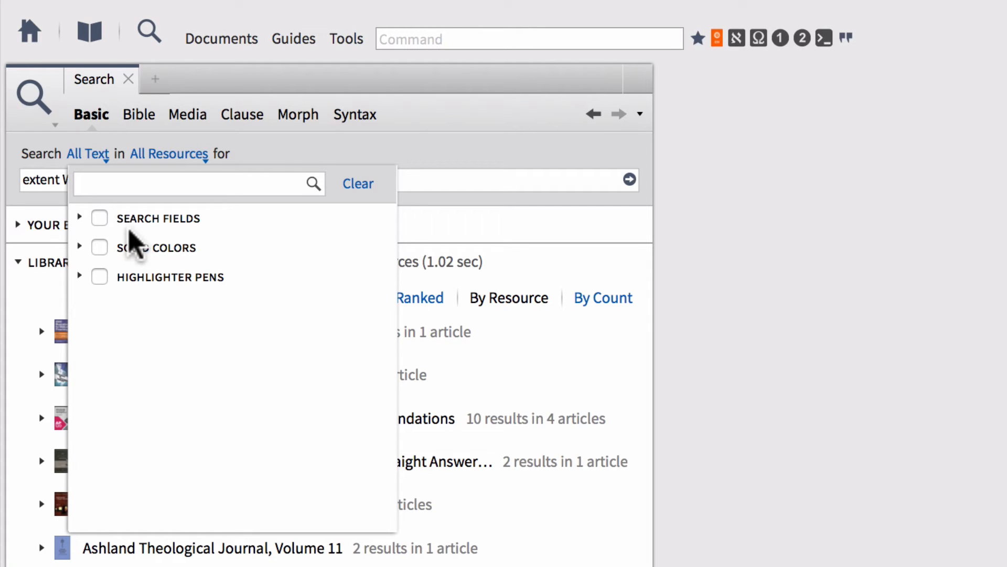
{"action": "mouse_move", "coordinate": [83, 231]}
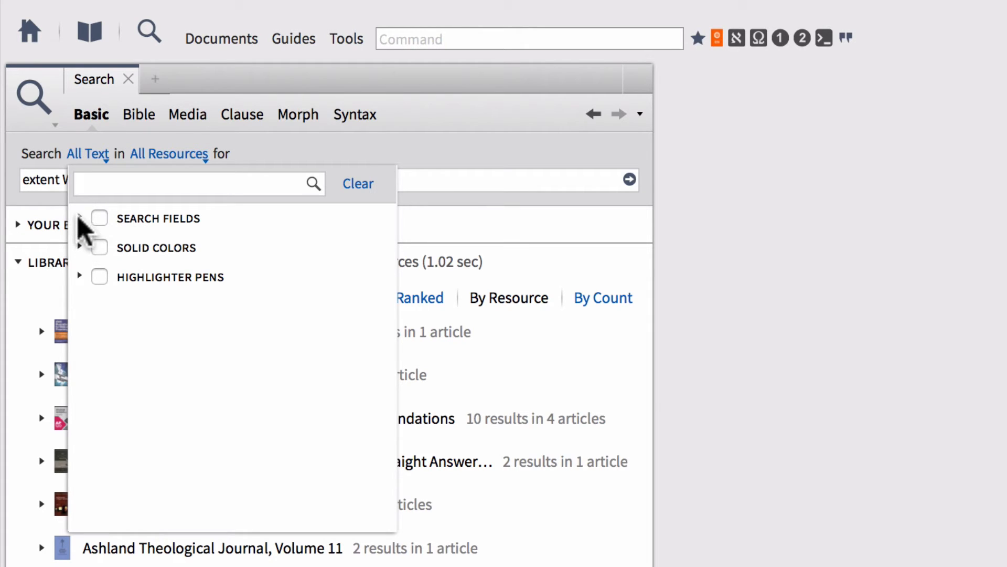
{"action": "left_click", "coordinate": [80, 218]}
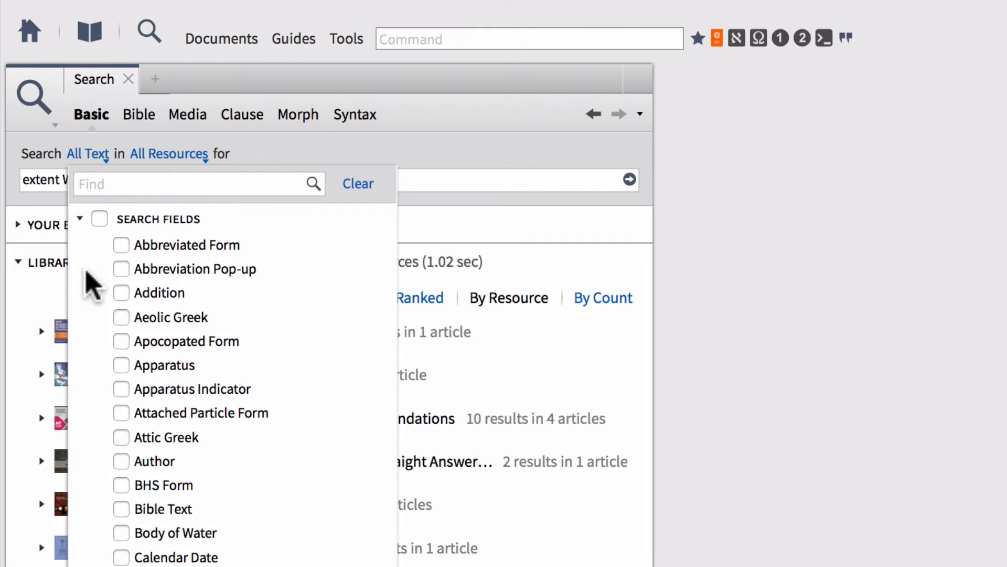
{"action": "scroll", "scroll_direction": "down", "scroll_amount": 3}
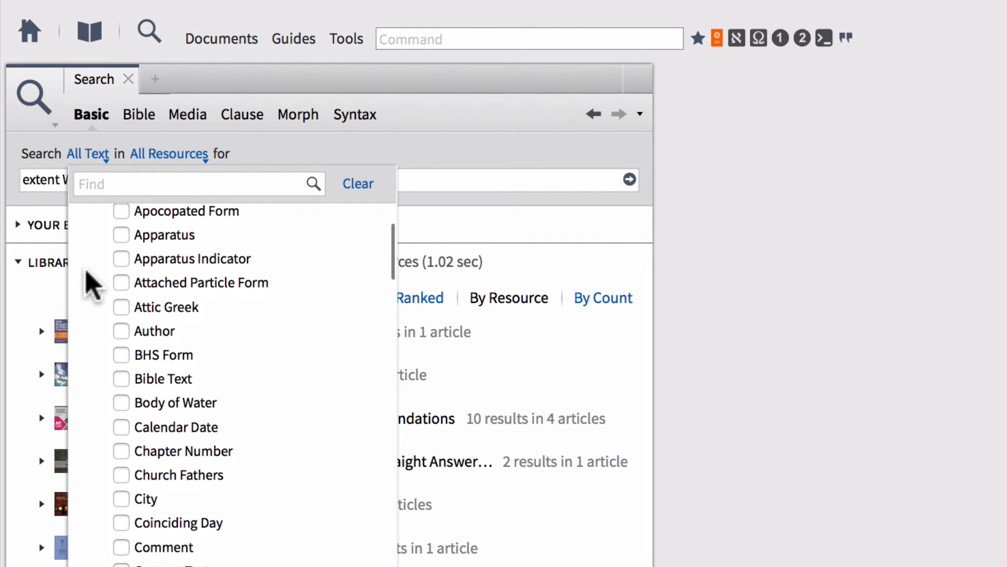
{"action": "scroll", "scroll_direction": "down", "scroll_amount": 3}
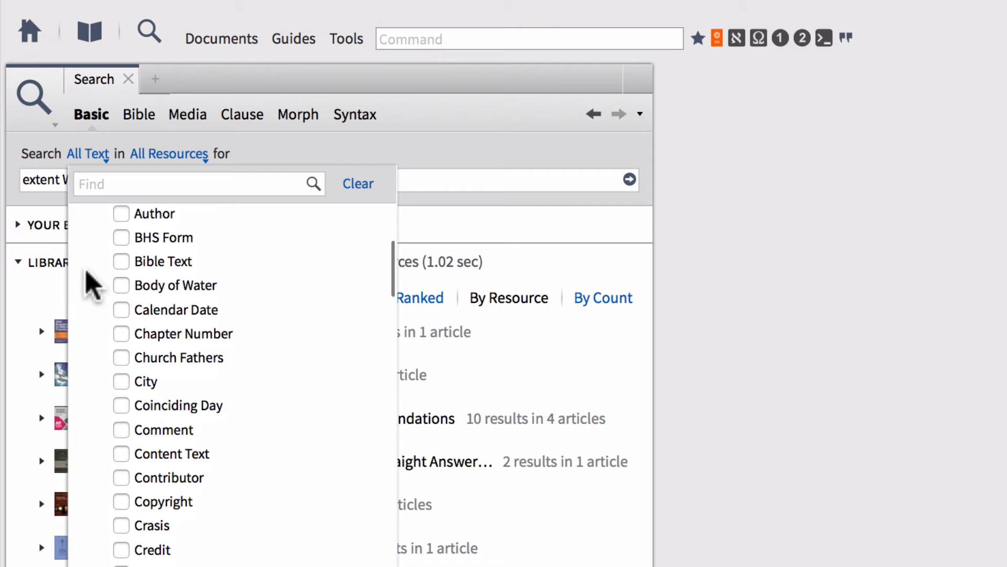
{"action": "scroll", "scroll_direction": "down", "scroll_amount": 3}
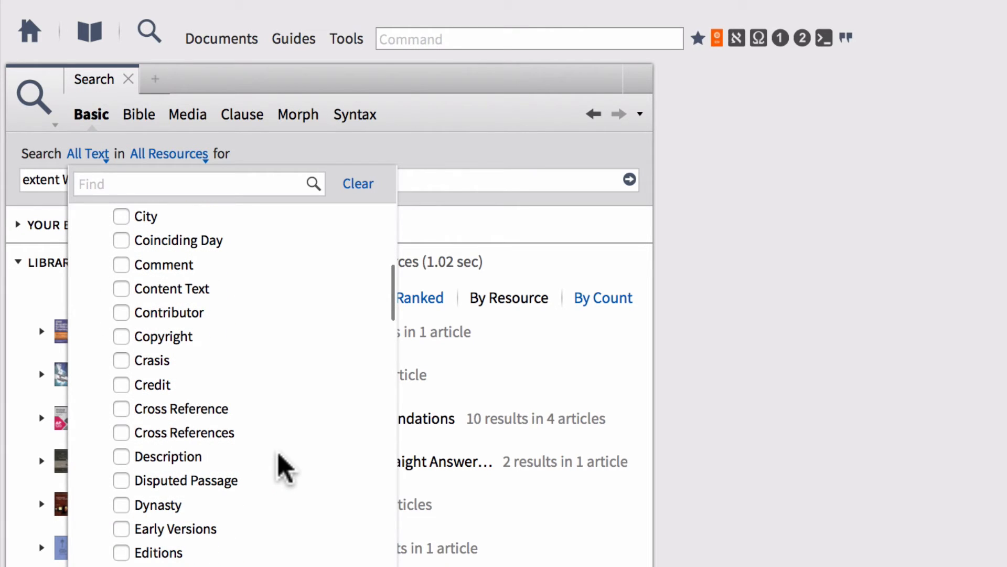
{"action": "scroll", "scroll_direction": "down", "scroll_amount": 3}
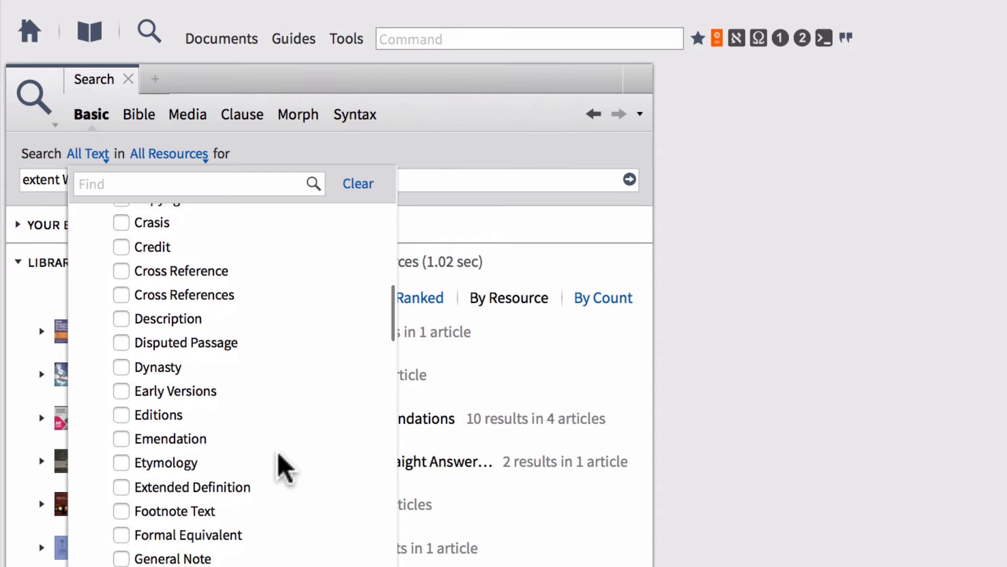
{"action": "scroll", "scroll_direction": "down", "scroll_amount": 3}
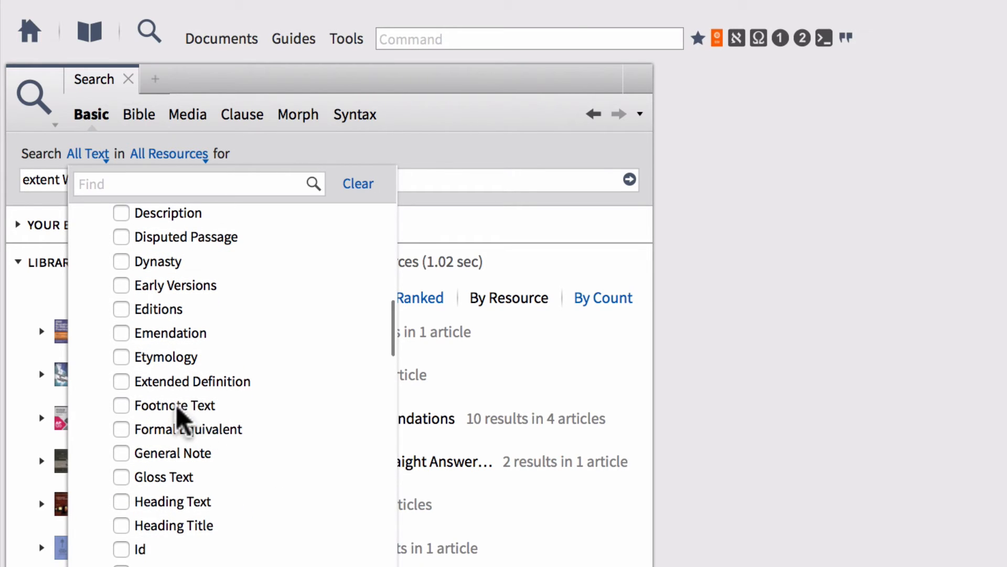
{"action": "mouse_move", "coordinate": [297, 432]}
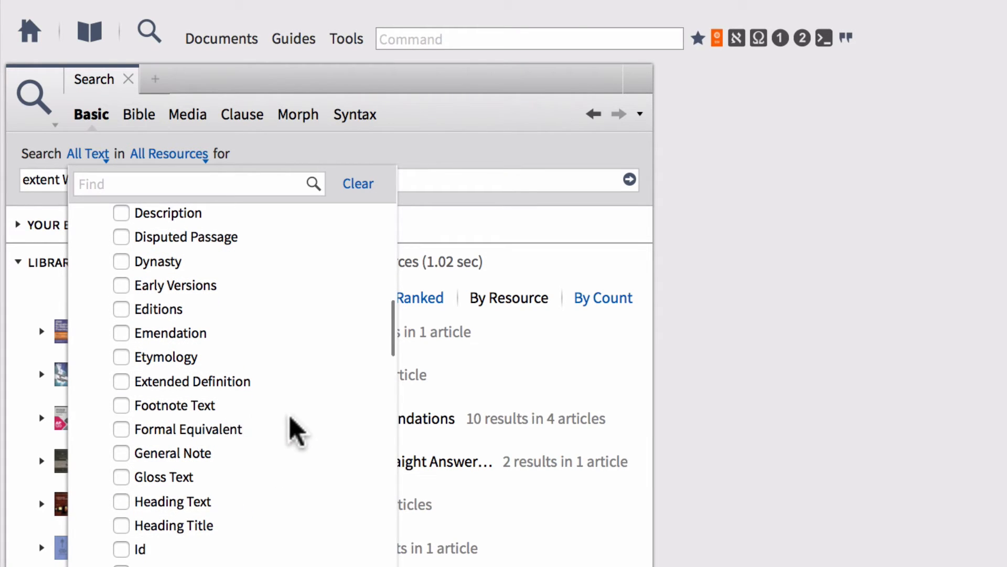
{"action": "scroll", "scroll_direction": "down", "scroll_amount": 3}
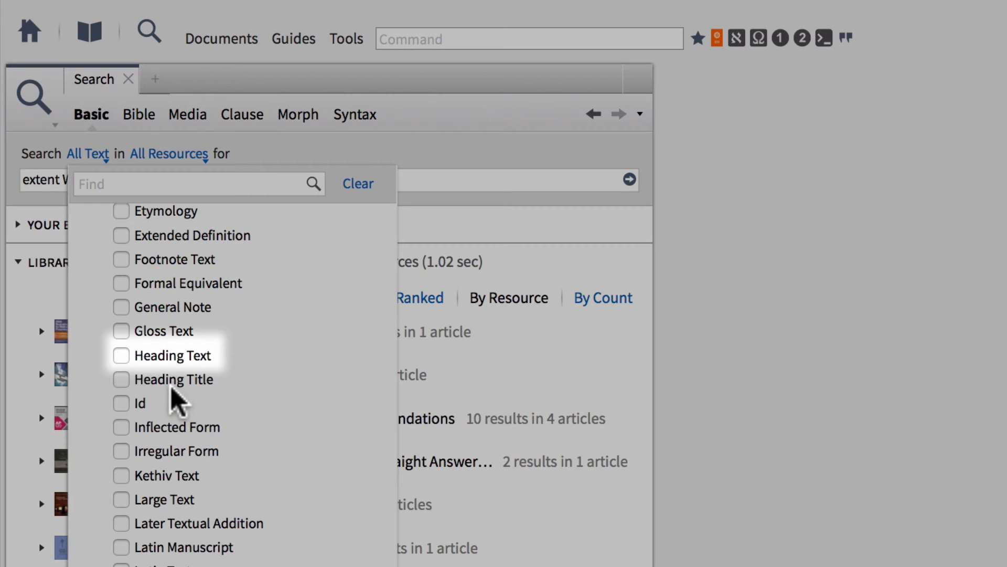
{"action": "mouse_move", "coordinate": [169, 375]}
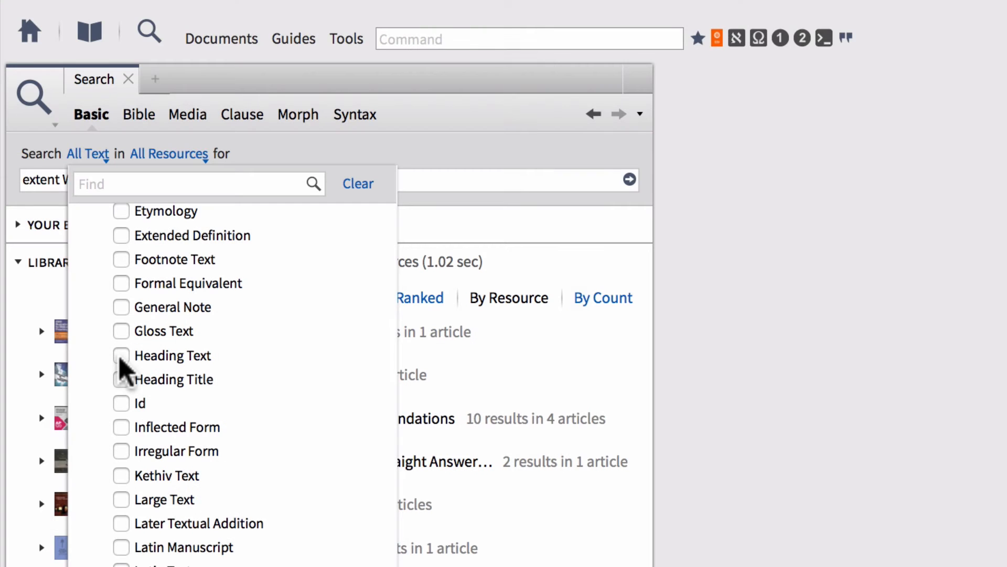
Limit the search to Heading Text and Large Text, yielding 104 results in 42 resources
{"action": "left_click", "coordinate": [121, 355]}
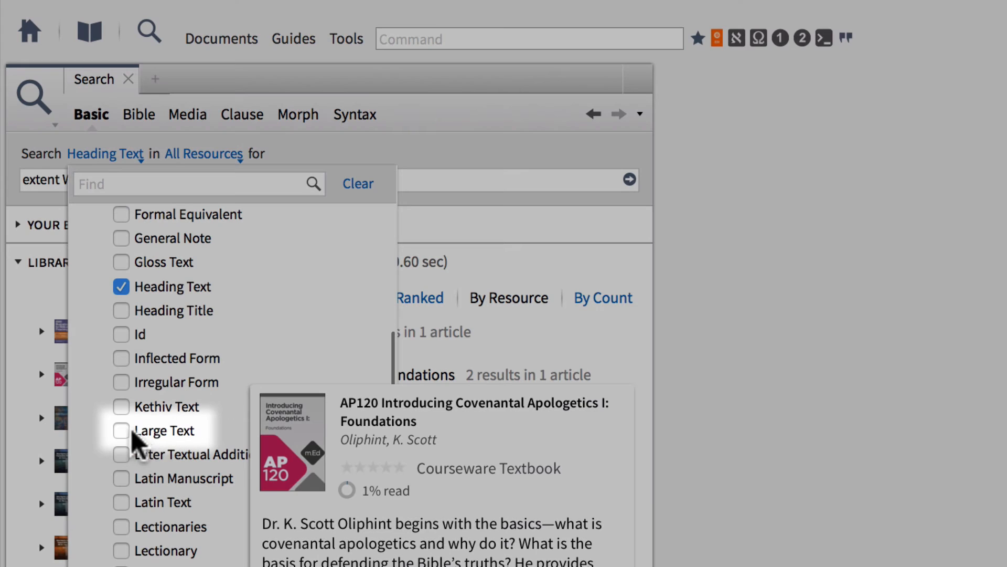
{"action": "left_click", "coordinate": [121, 430]}
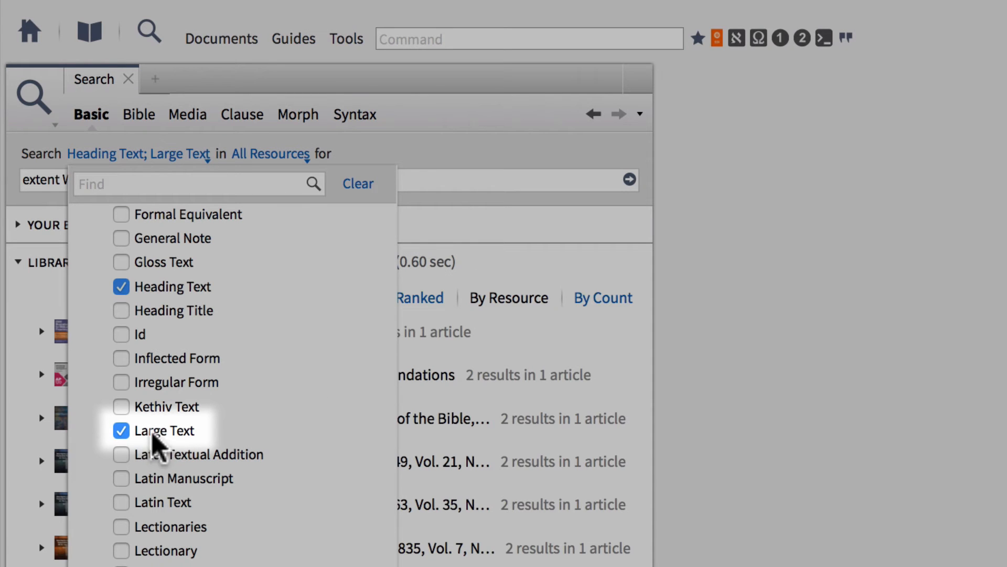
{"action": "mouse_move", "coordinate": [177, 443]}
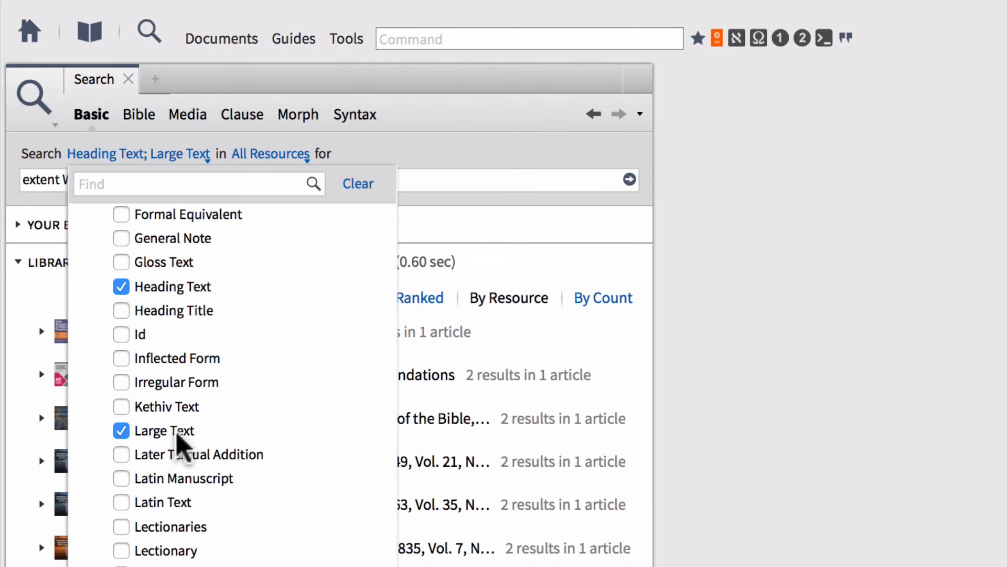
{"action": "mouse_move", "coordinate": [249, 433]}
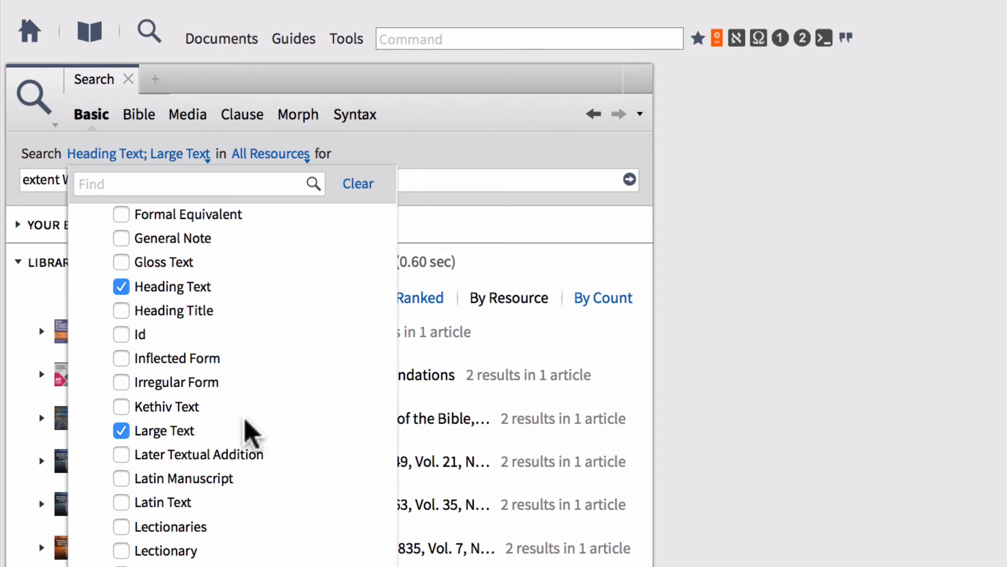
{"action": "mouse_move", "coordinate": [408, 315]}
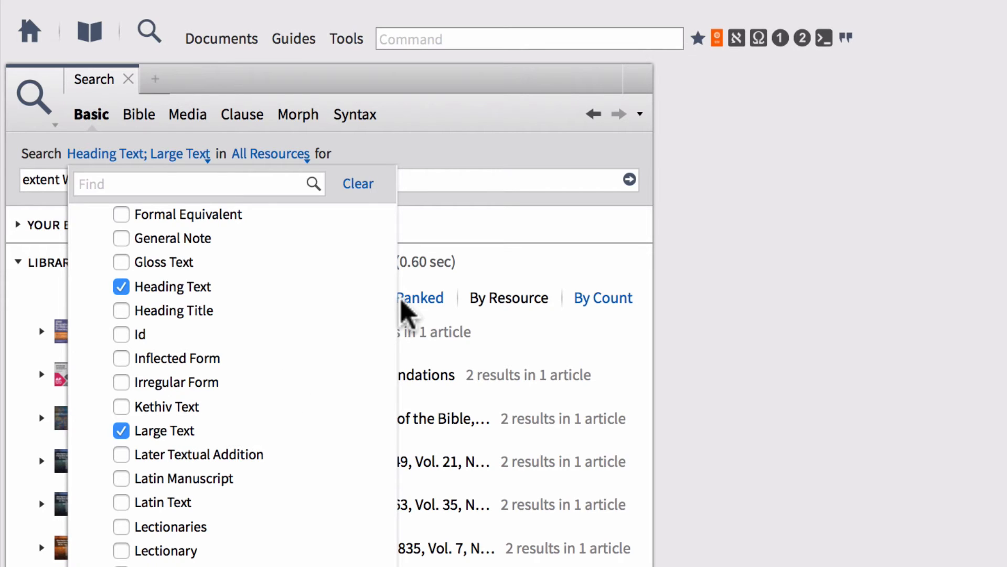
{"action": "mouse_move", "coordinate": [553, 238]}
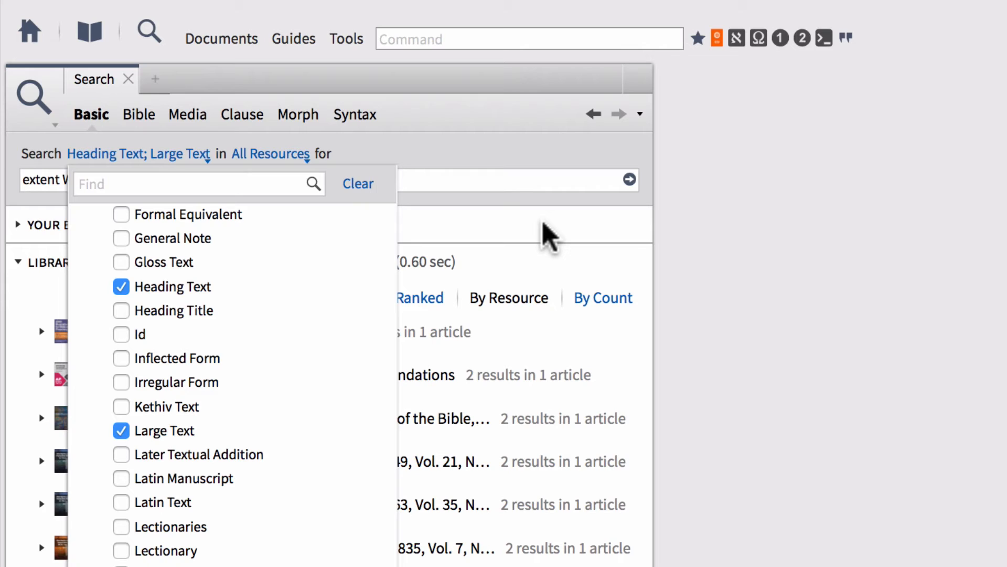
{"action": "scroll", "scroll_direction": "down", "scroll_amount": 3}
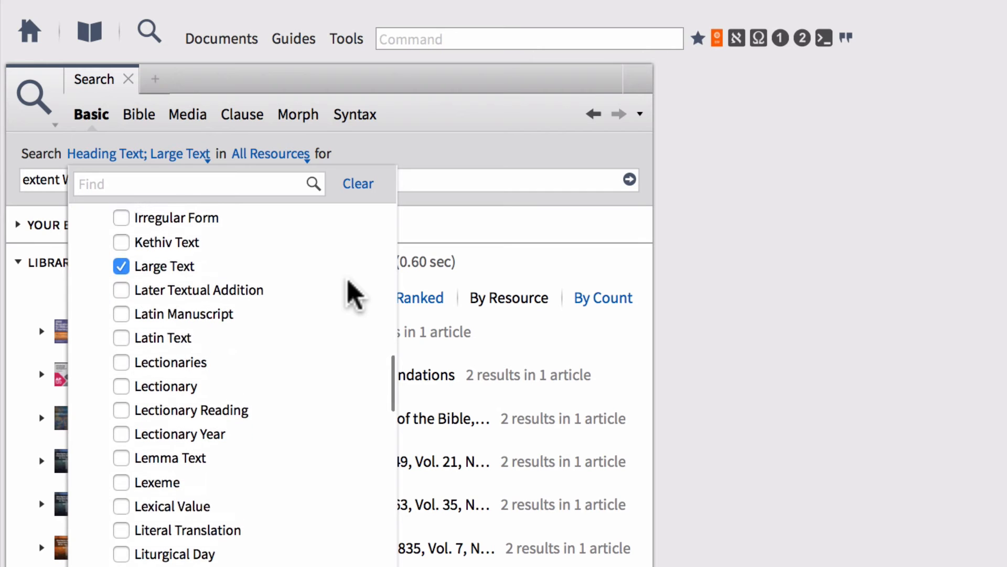
{"action": "left_click", "coordinate": [533, 231]}
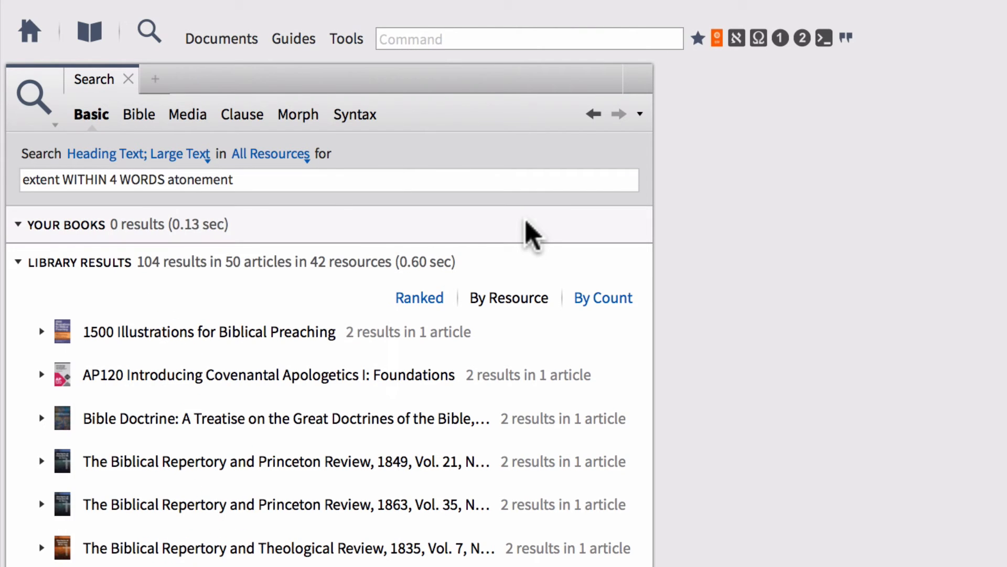
{"action": "mouse_move", "coordinate": [178, 295]}
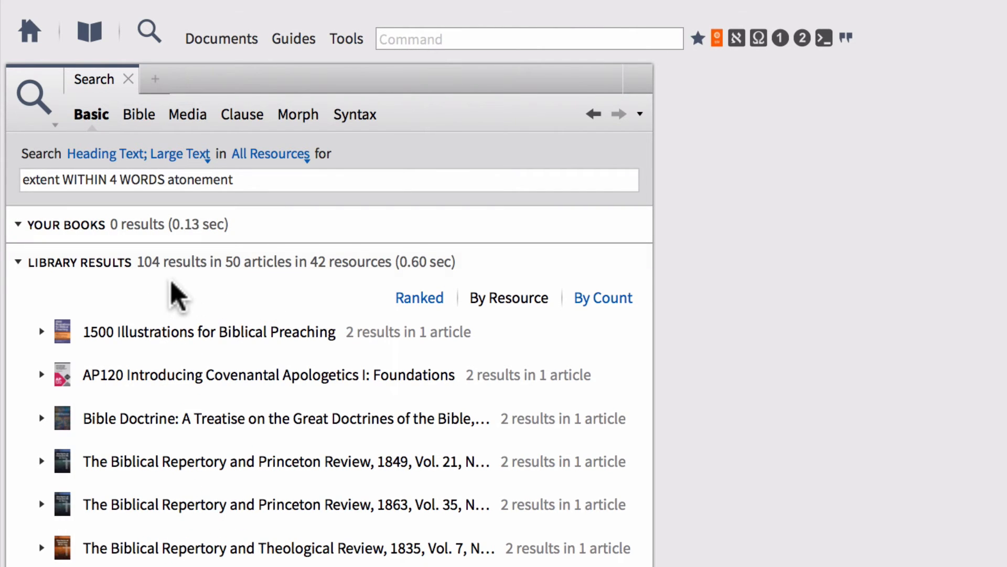
{"action": "mouse_move", "coordinate": [254, 280]}
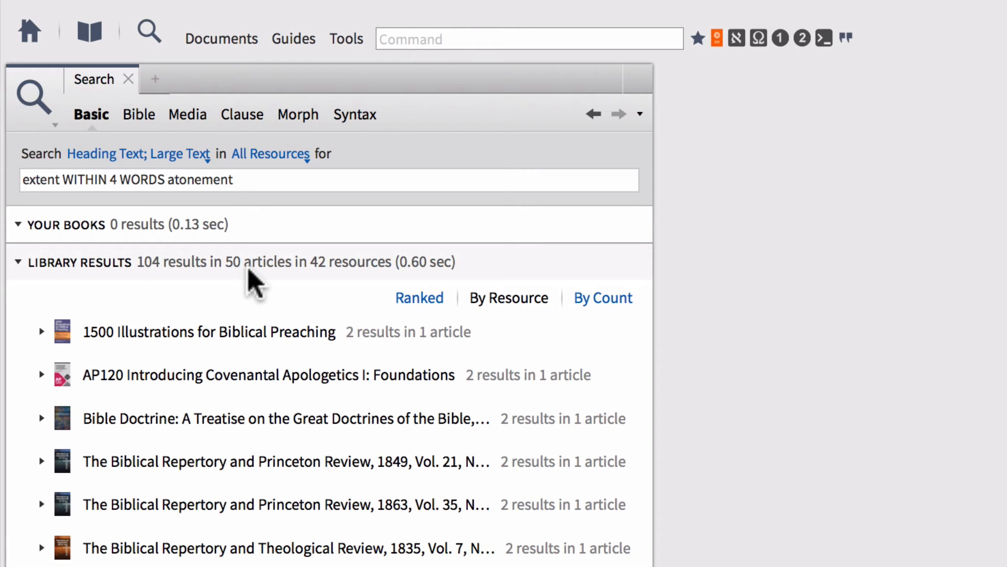
Scroll down and expand Christian Theology, 3rd ed. to reveal its Chapter 38 hit
{"action": "scroll", "scroll_direction": "down", "scroll_amount": 3}
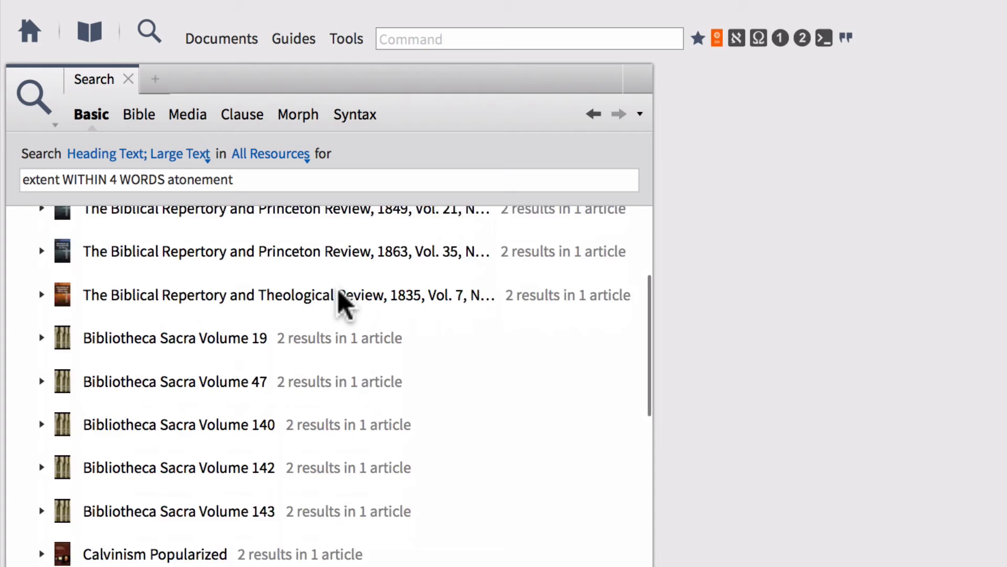
{"action": "scroll", "scroll_direction": "down", "scroll_amount": 3}
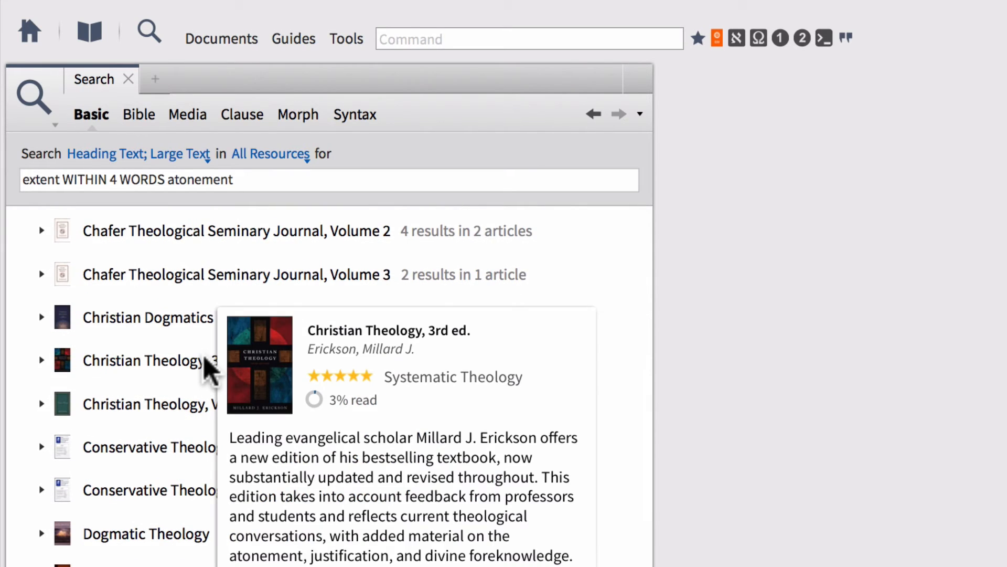
{"action": "left_click", "coordinate": [41, 360]}
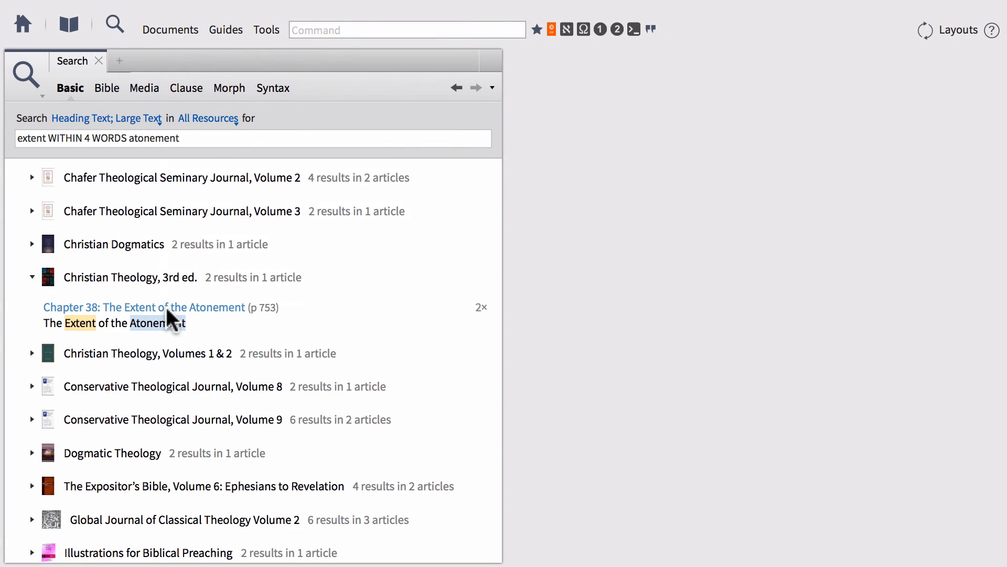
Open Christian Theology, 3rd ed. at Chapter 38: The Extent of the Atonement, page 753
{"action": "left_click", "coordinate": [144, 306]}
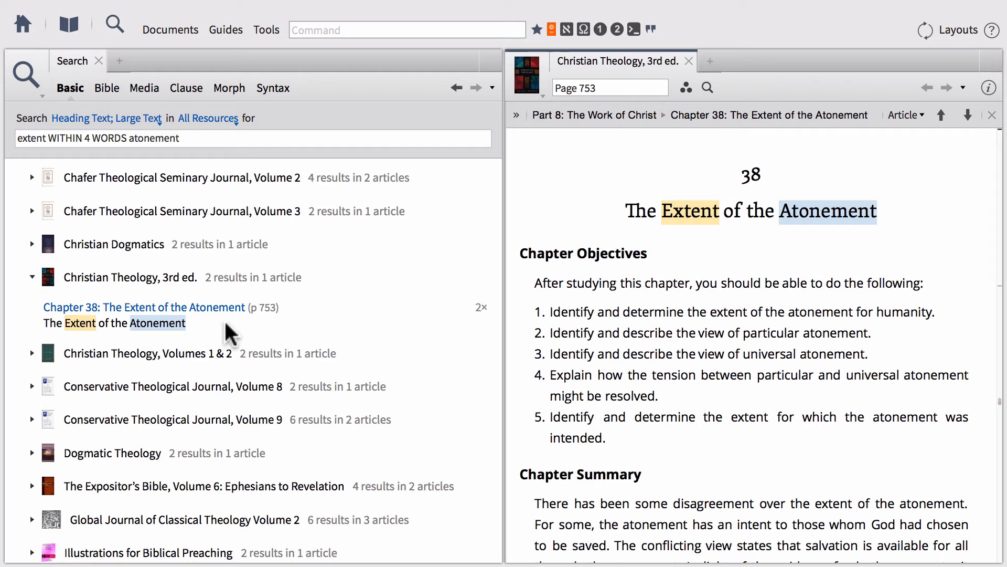
{"action": "mouse_move", "coordinate": [158, 323]}
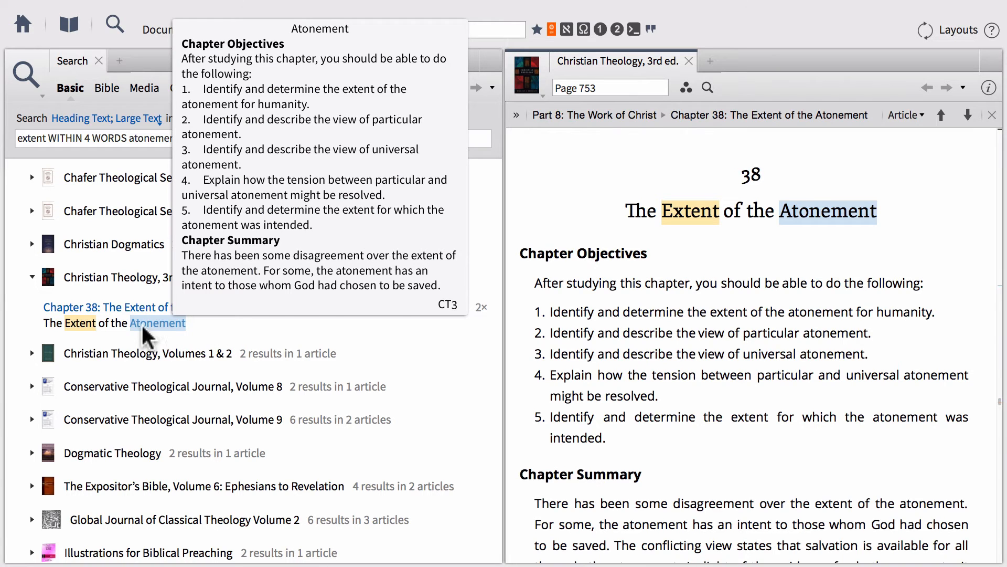
{"action": "mouse_move", "coordinate": [266, 335]}
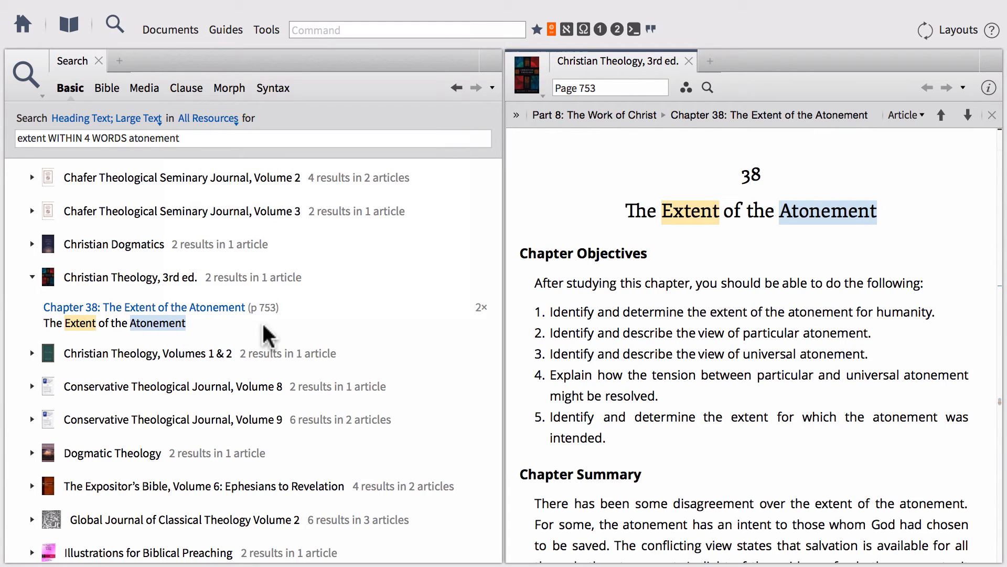
{"action": "scroll", "scroll_direction": "down", "scroll_amount": 3}
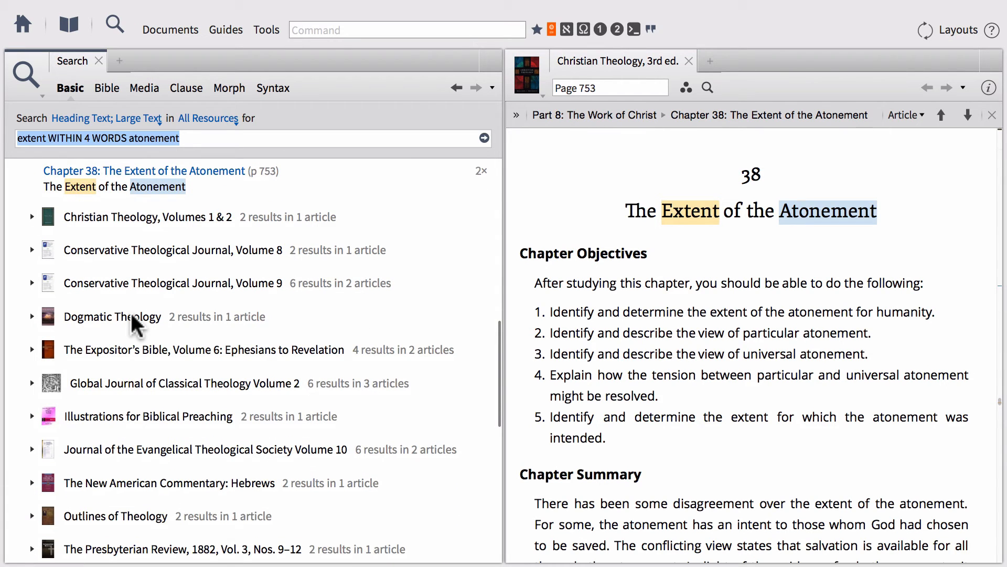
Open Dogmatic Theology's 'Extent of the Atonement' and Ryrie's Chapter 55 result in tabs
{"action": "left_click", "coordinate": [32, 315]}
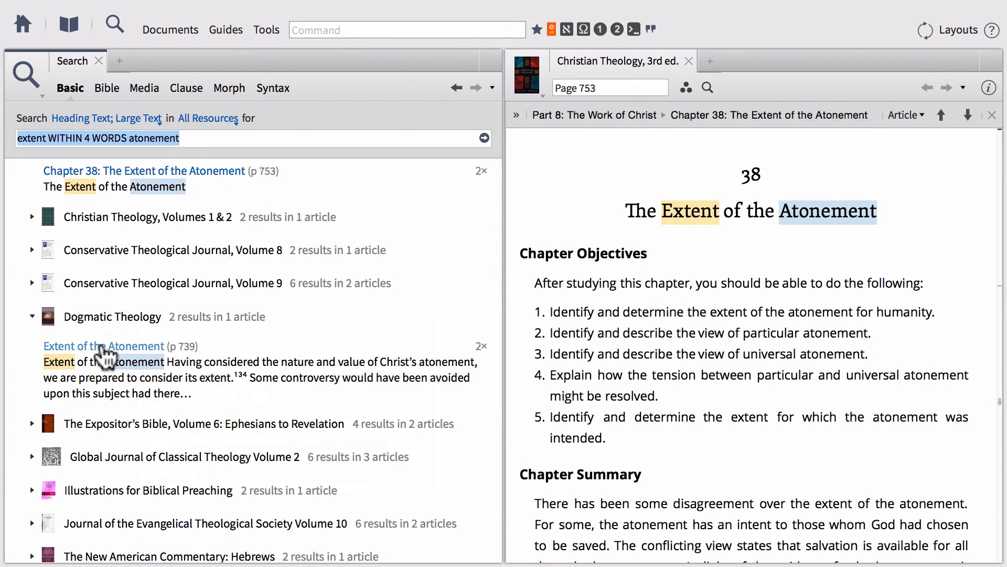
{"action": "mouse_move", "coordinate": [104, 346]}
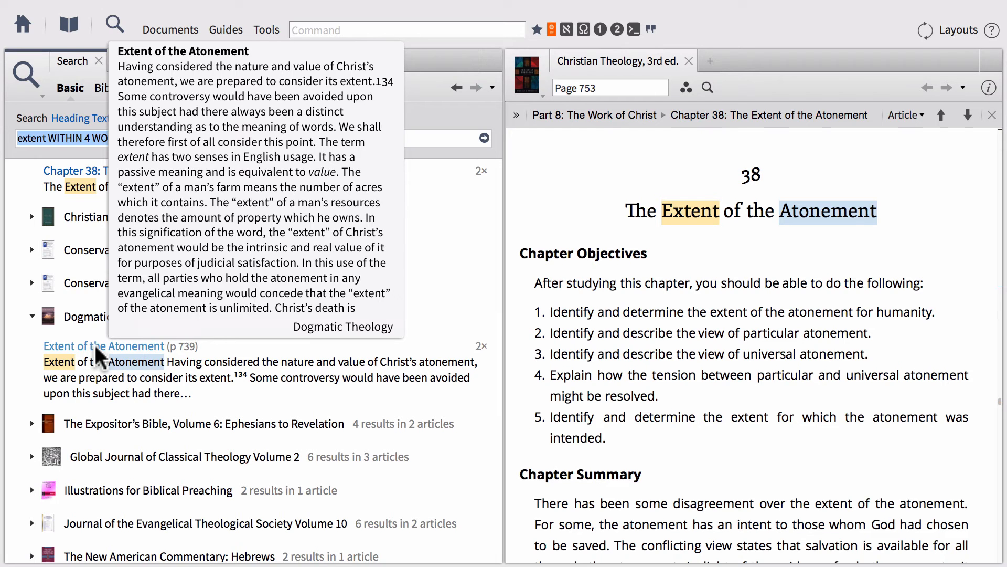
{"action": "left_click", "coordinate": [103, 346]}
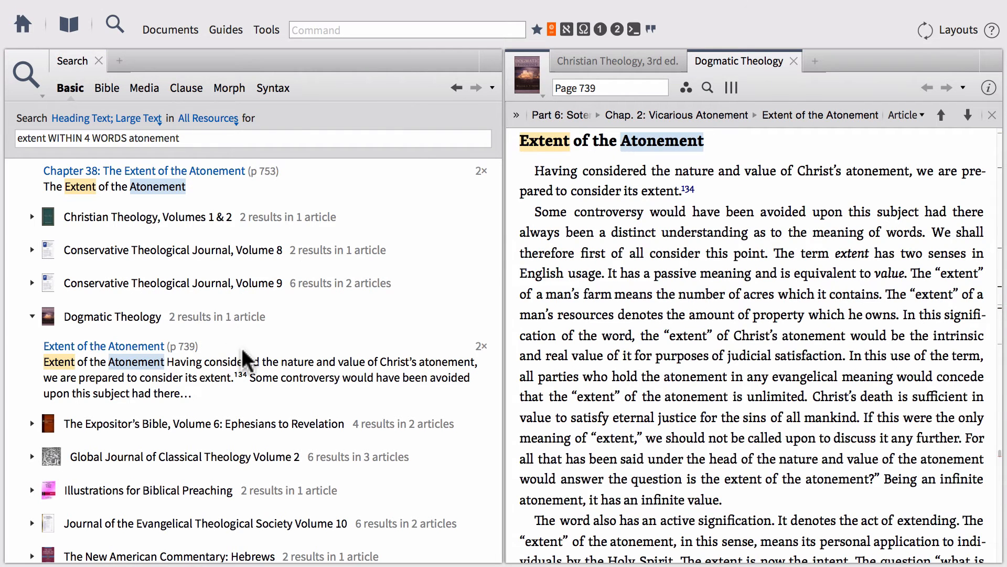
{"action": "scroll", "scroll_direction": "down", "scroll_amount": 3}
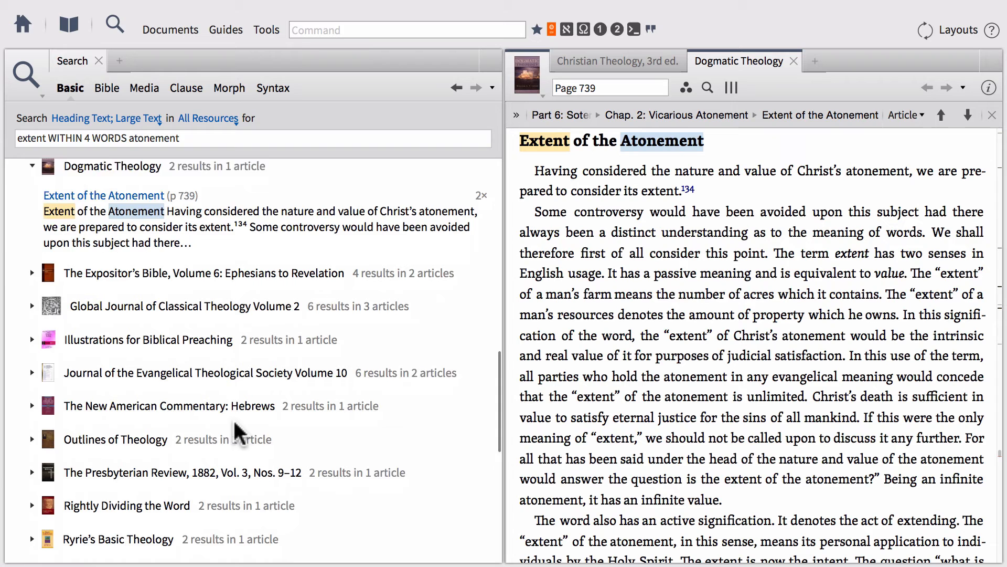
{"action": "scroll", "scroll_direction": "down", "scroll_amount": 3}
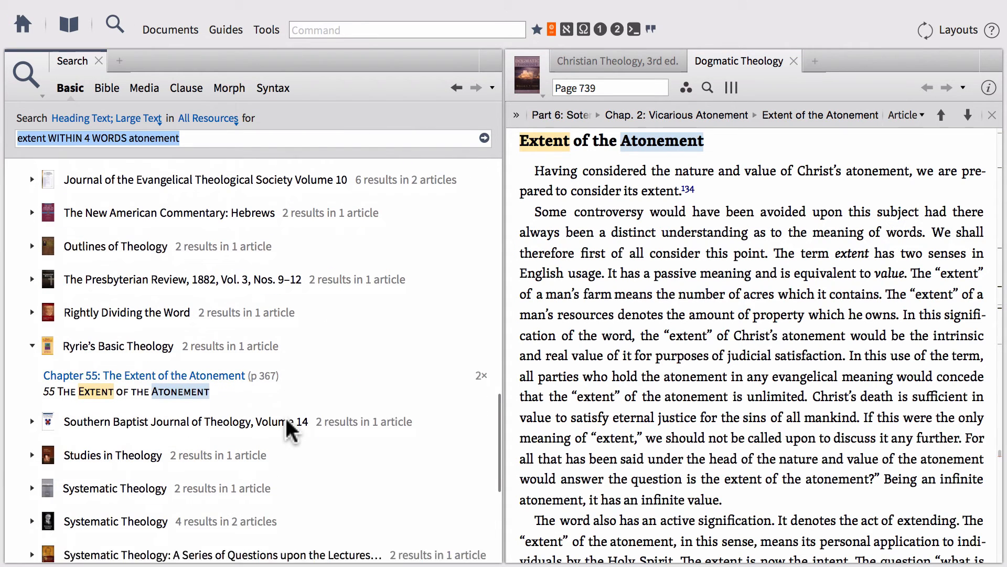
{"action": "scroll", "scroll_direction": "up", "scroll_amount": 3}
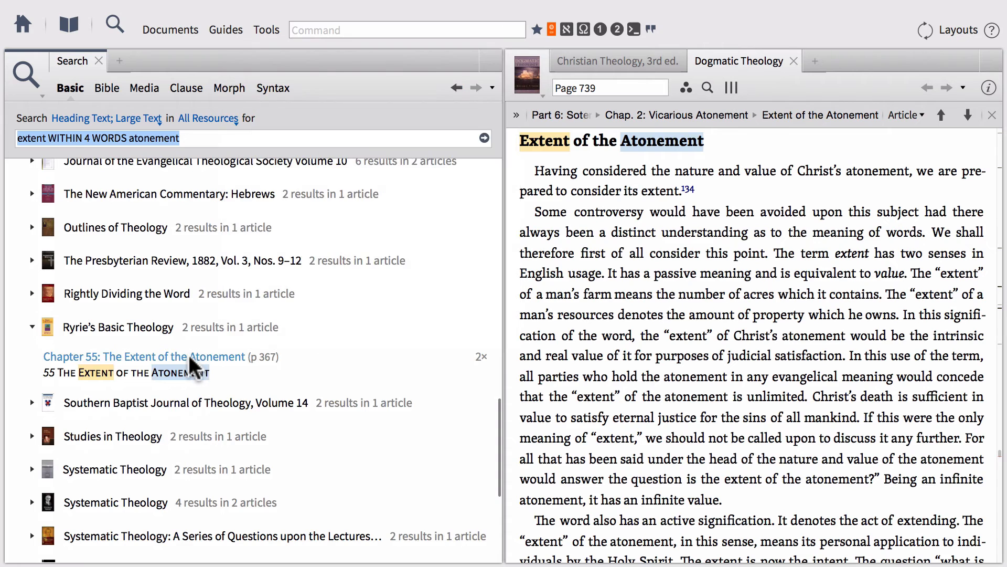
{"action": "left_click", "coordinate": [144, 357]}
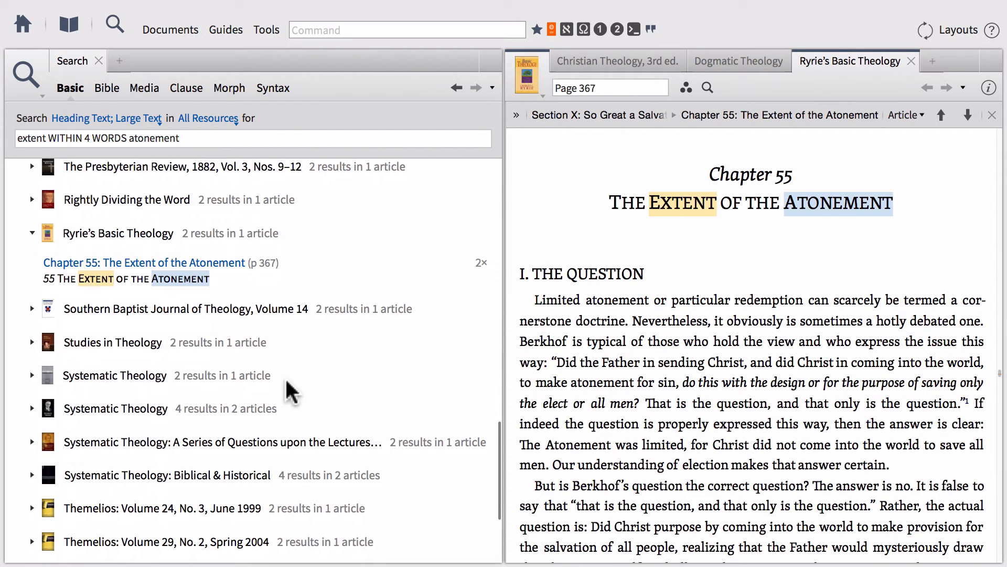
Open 'The Purpose and the Extent of the Atonement' and 'For Whom? The Extent of the Atoning Deed' in tabs
{"action": "left_click", "coordinate": [31, 409]}
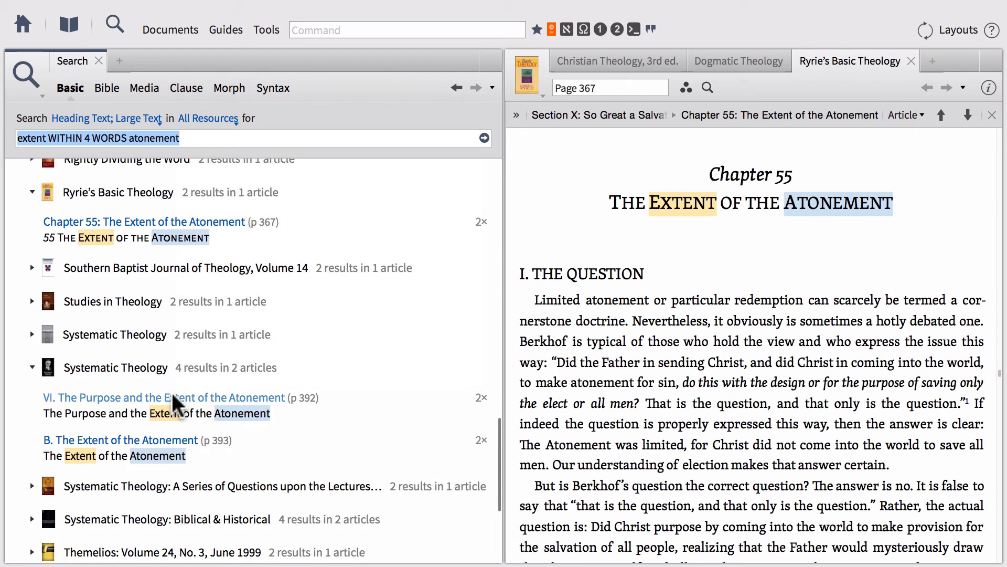
{"action": "left_click", "coordinate": [163, 397]}
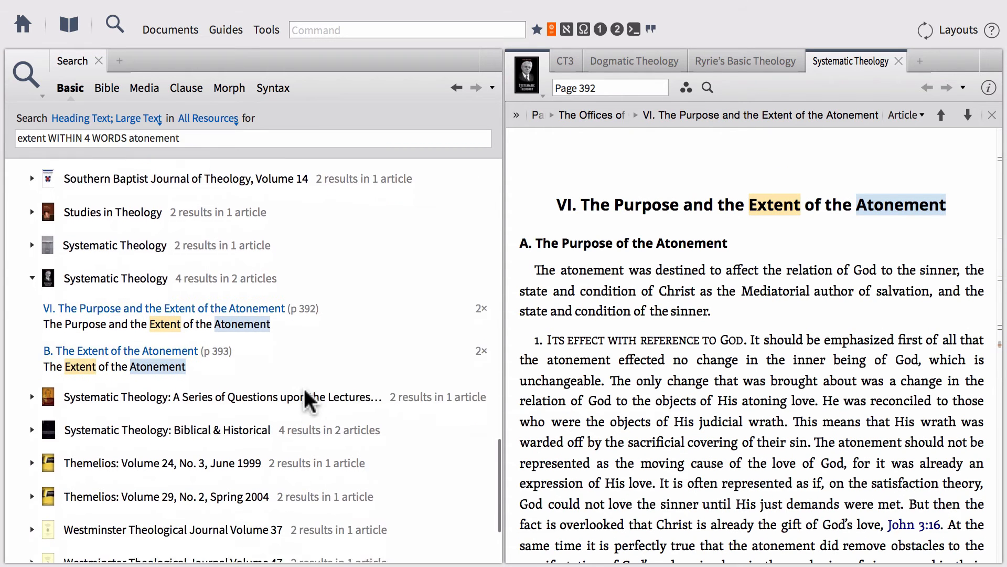
{"action": "scroll", "scroll_direction": "down", "scroll_amount": 3}
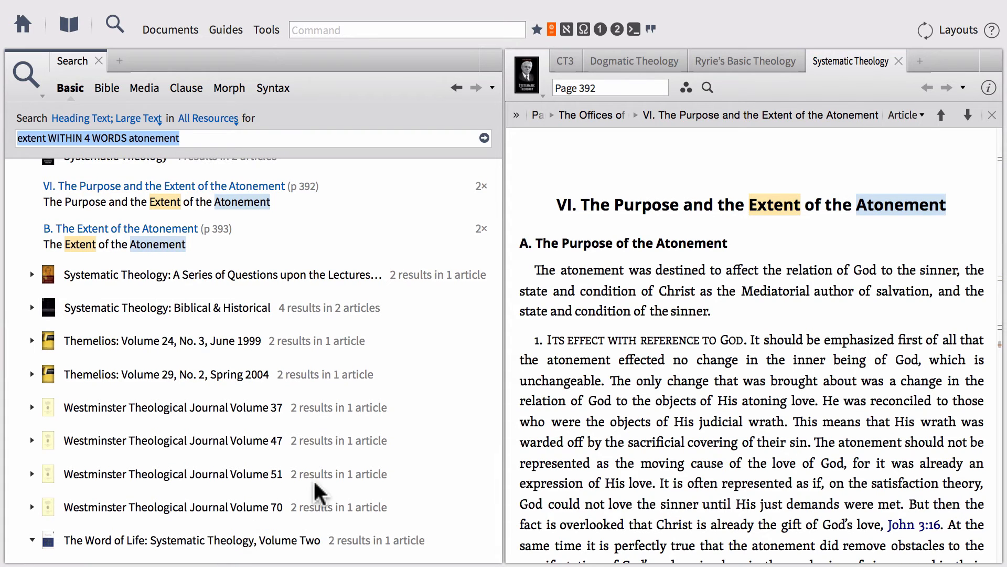
{"action": "scroll", "scroll_direction": "down", "scroll_amount": 3}
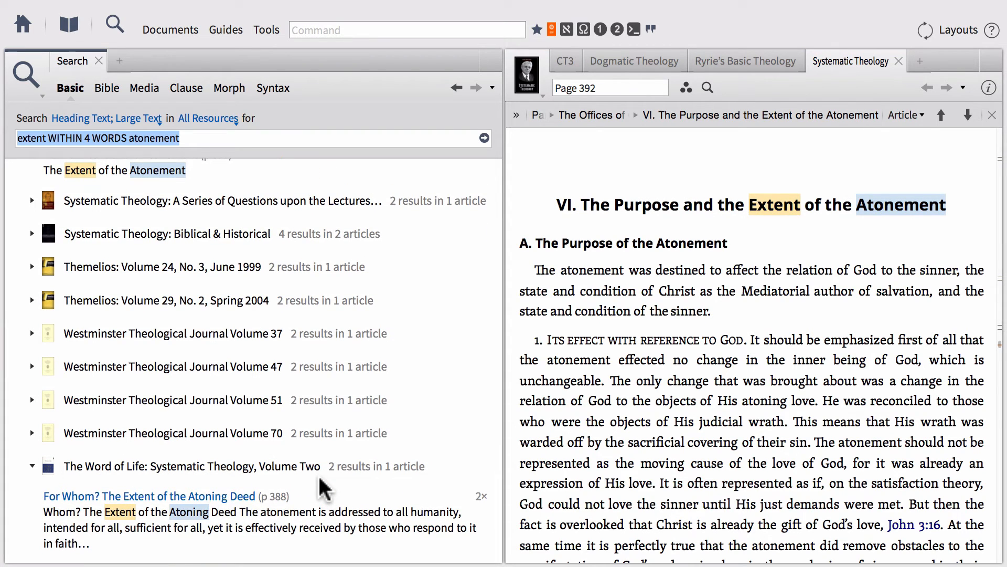
{"action": "mouse_move", "coordinate": [150, 495]}
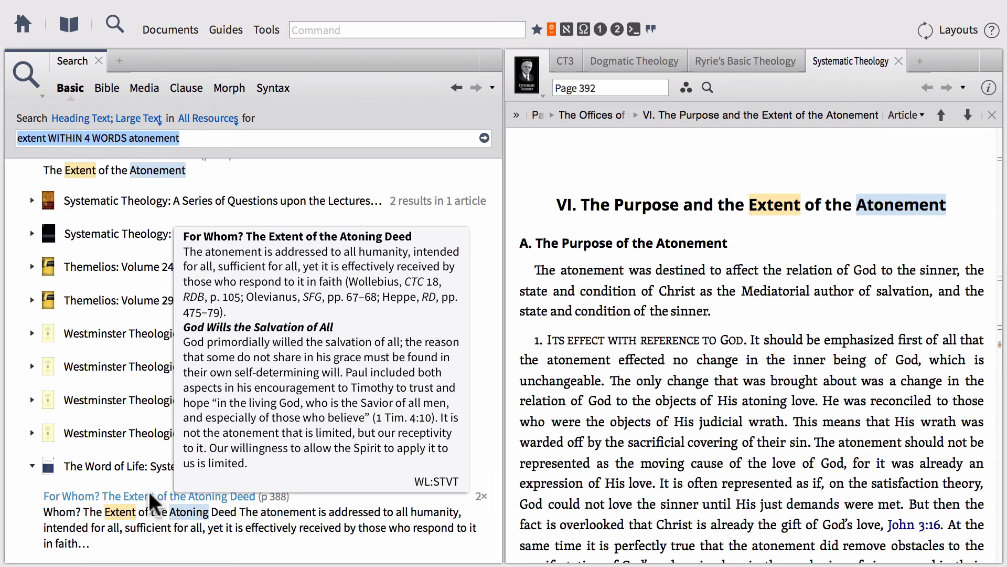
{"action": "left_click", "coordinate": [149, 495]}
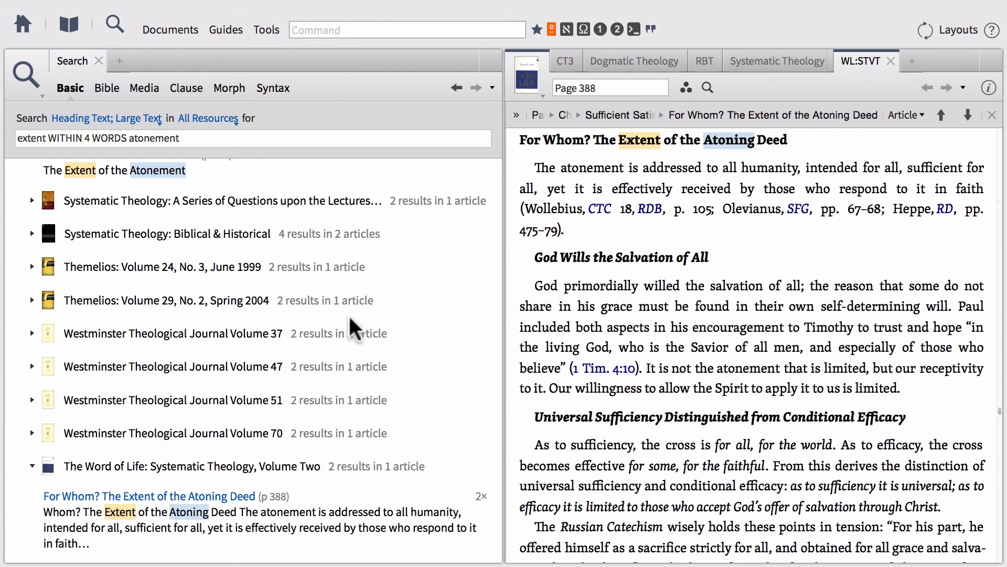
Bring the Christian Theology, 3rd ed. tab to the front at Chapter 38
{"action": "left_click", "coordinate": [564, 60]}
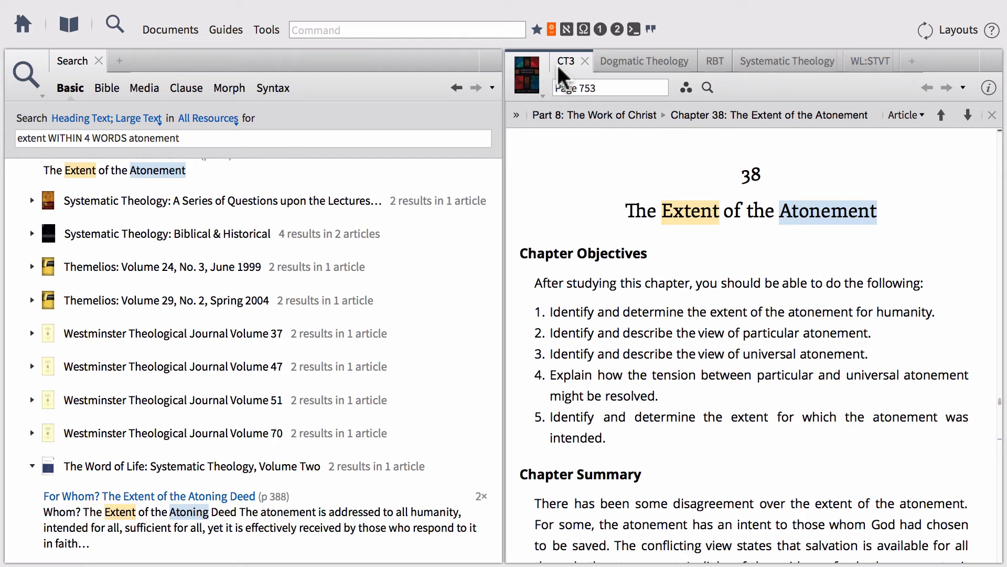
{"action": "mouse_move", "coordinate": [667, 217]}
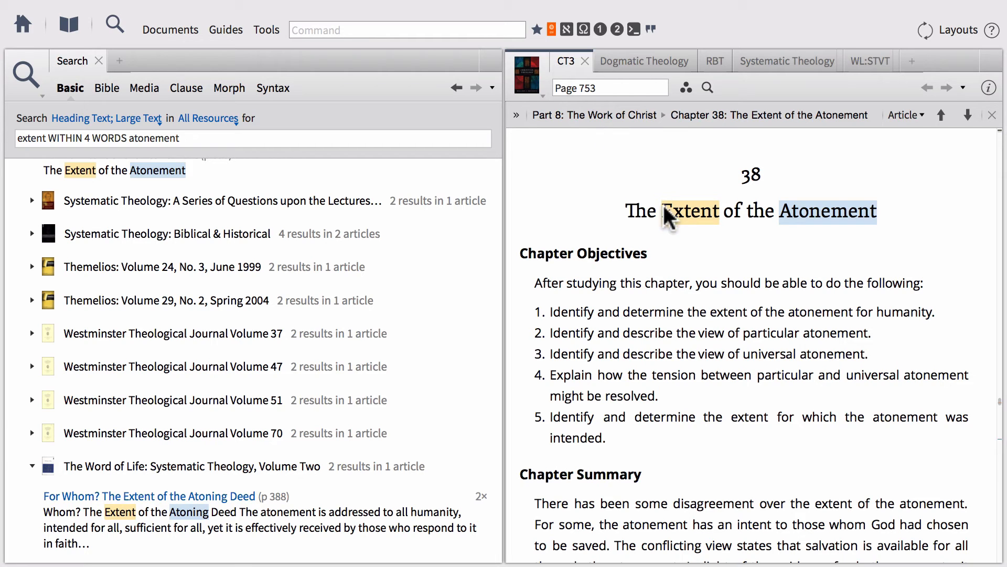
{"action": "mouse_move", "coordinate": [586, 233]}
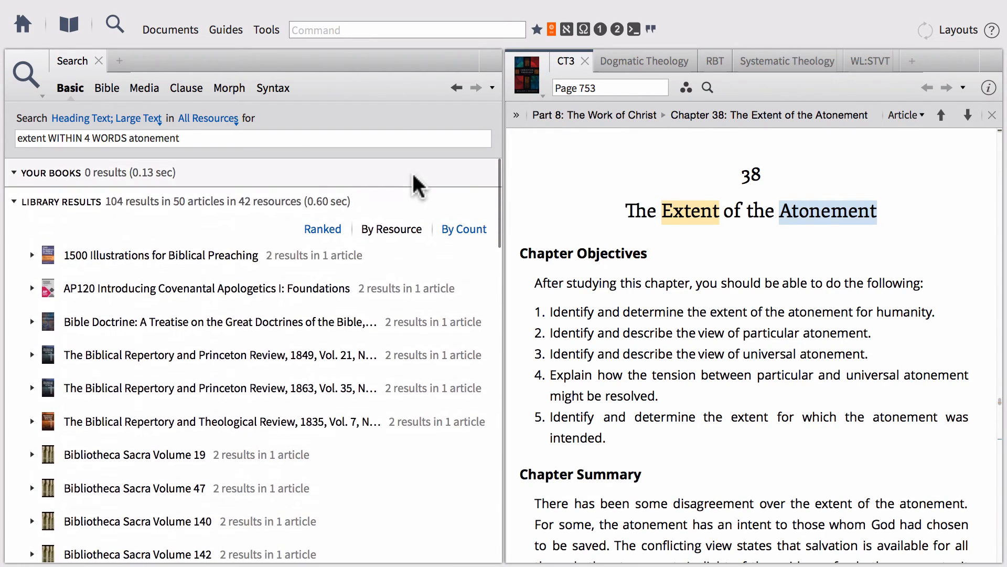
{"action": "mouse_move", "coordinate": [167, 226]}
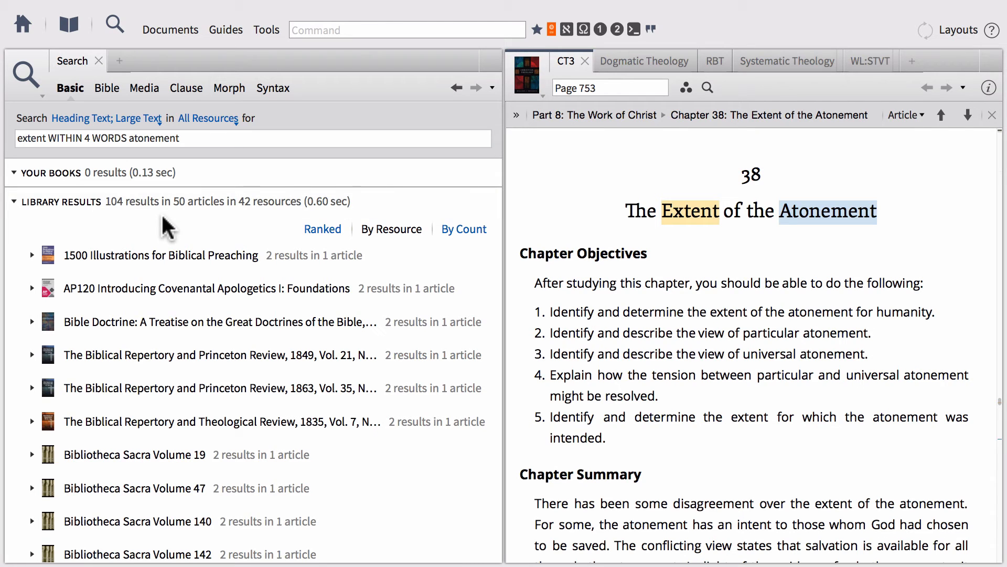
{"action": "mouse_move", "coordinate": [119, 215]}
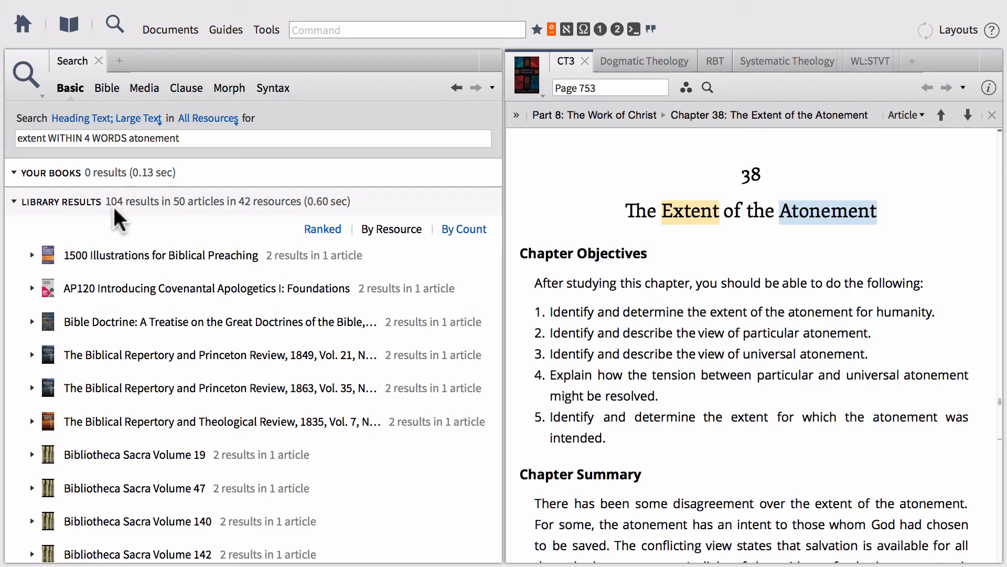
{"action": "mouse_move", "coordinate": [127, 221]}
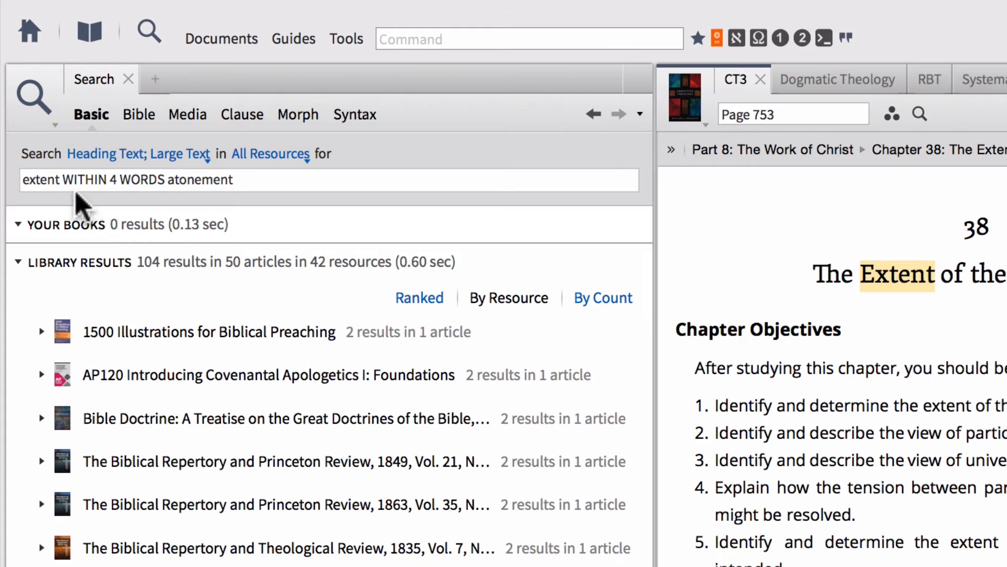
{"action": "mouse_move", "coordinate": [59, 179]}
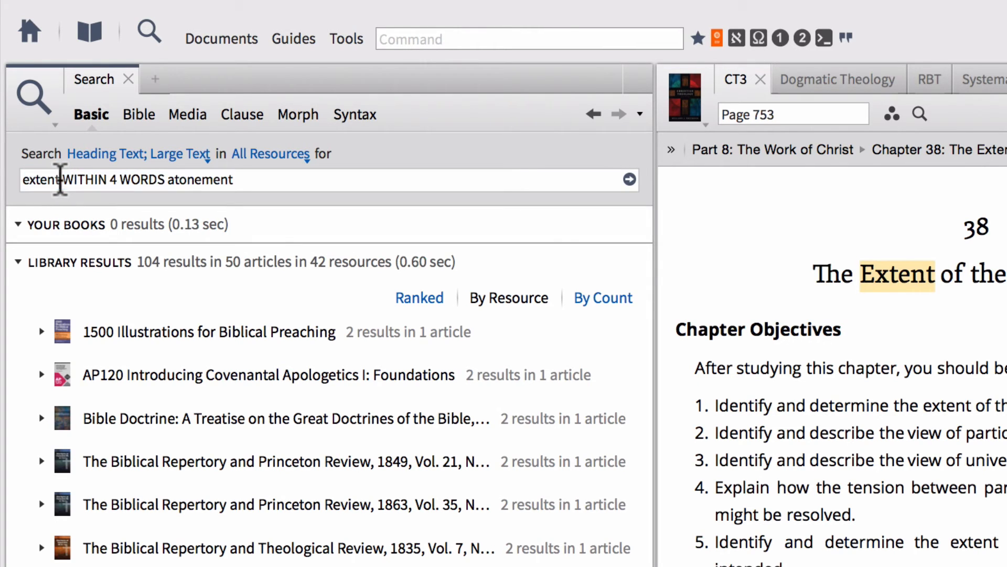
{"action": "mouse_move", "coordinate": [148, 283]}
{"action": "type", "text": ","}
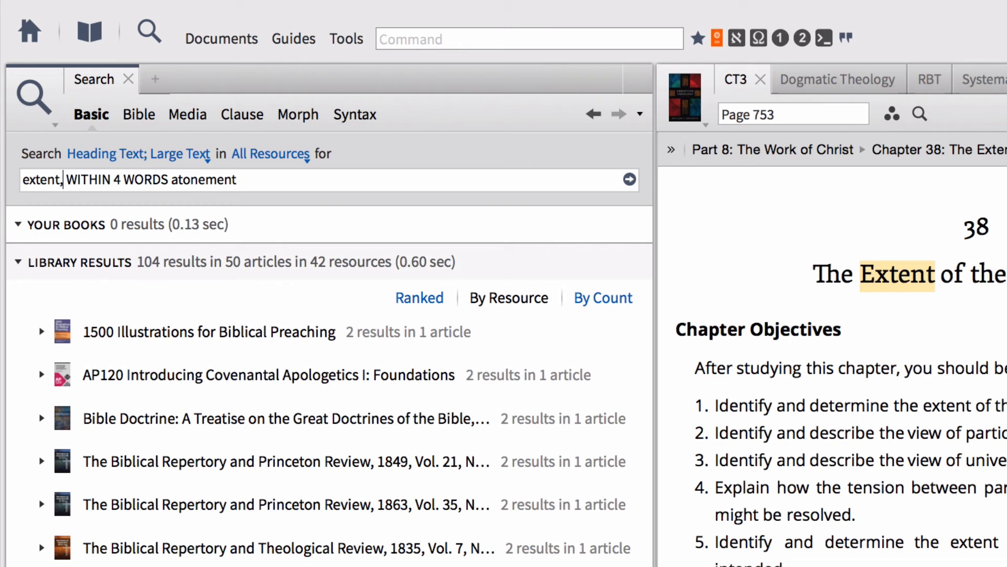
Add scope to the query and rerun it, yielding 107 results across 43 resources
{"action": "type", "text": "scope)"}
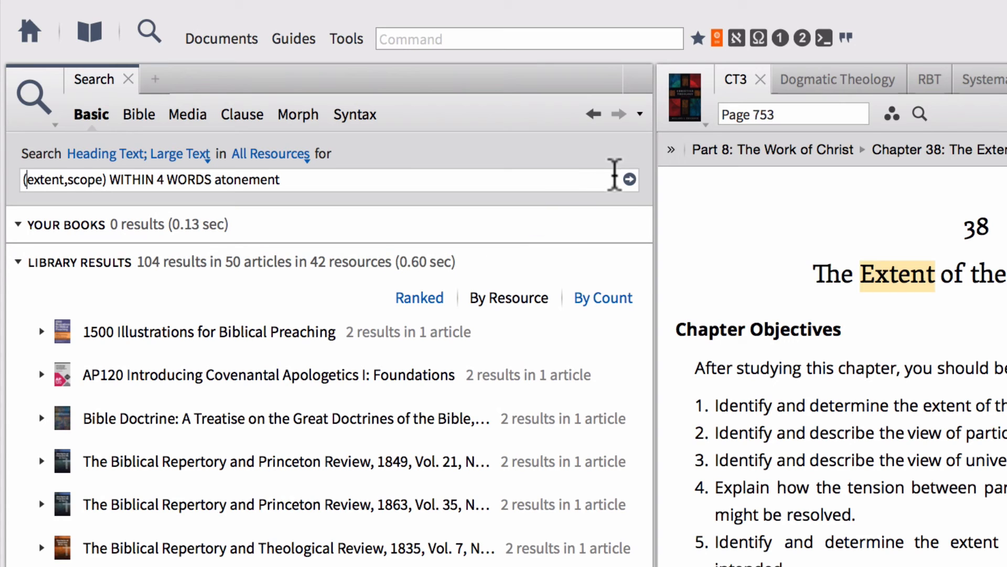
{"action": "left_click", "coordinate": [626, 179]}
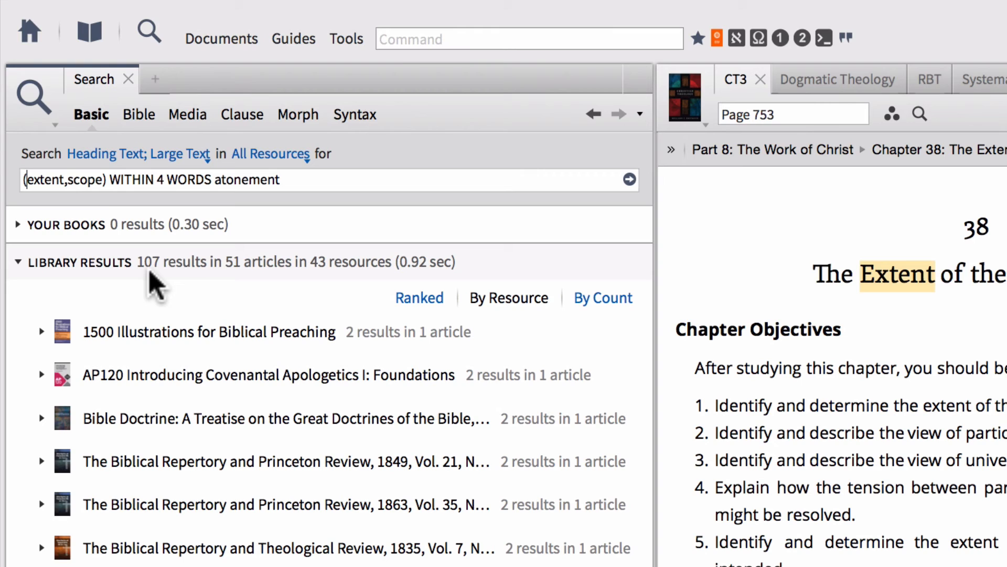
{"action": "mouse_move", "coordinate": [247, 286]}
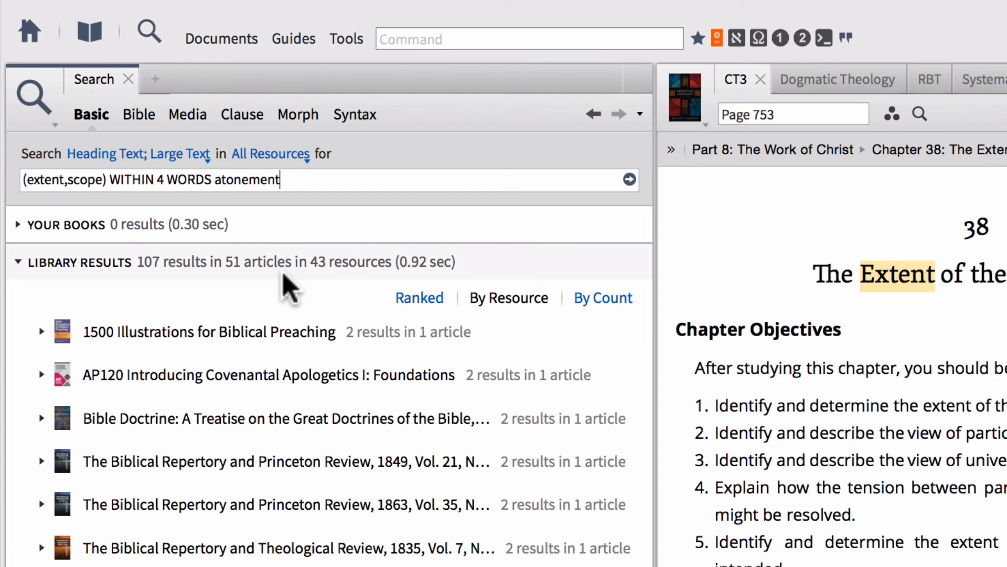
{"action": "mouse_move", "coordinate": [270, 366]}
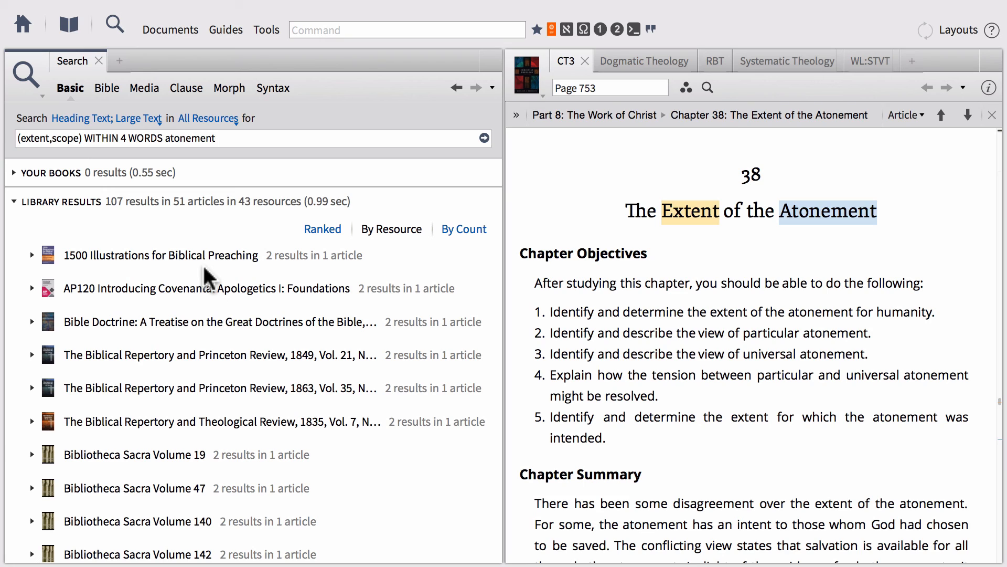
{"action": "left_click", "coordinate": [216, 138]}
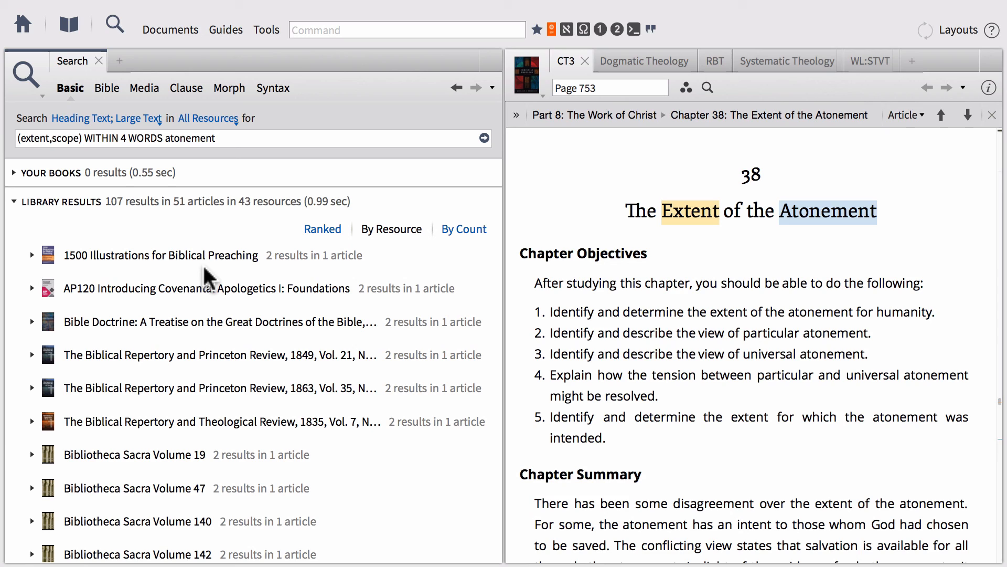
{"action": "left_click", "coordinate": [215, 138]}
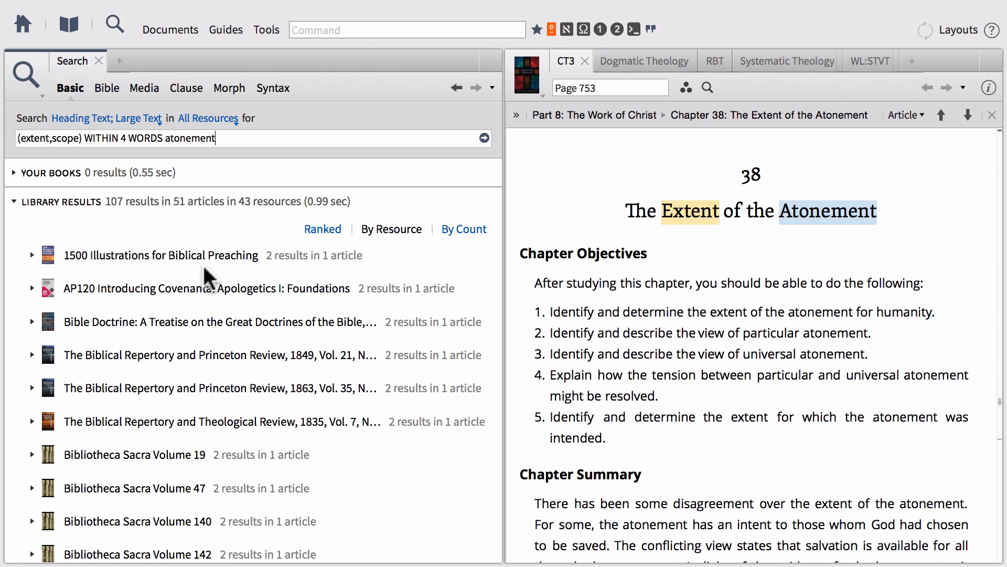